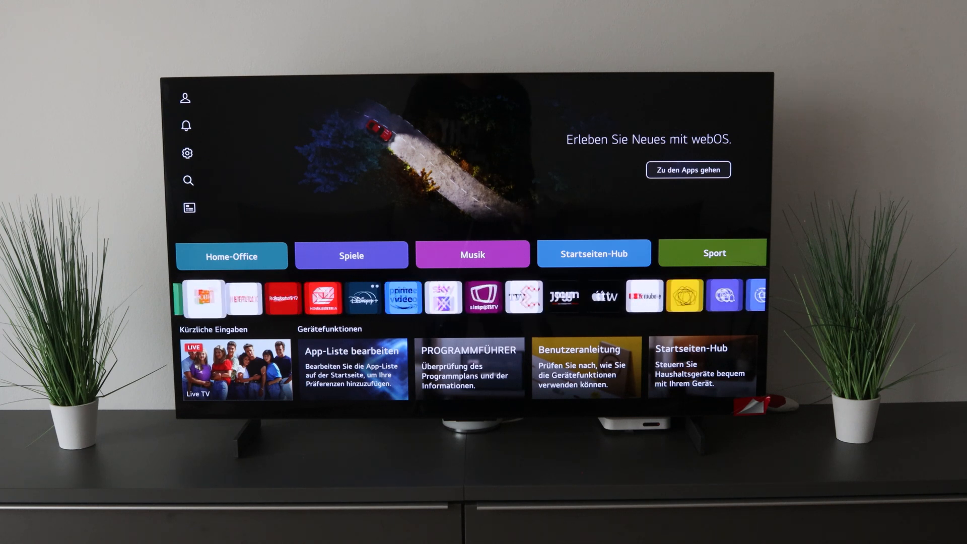
Go to the LG Apps store via 'Zu den Apps gehen' on the home screen
left_click(688, 169)
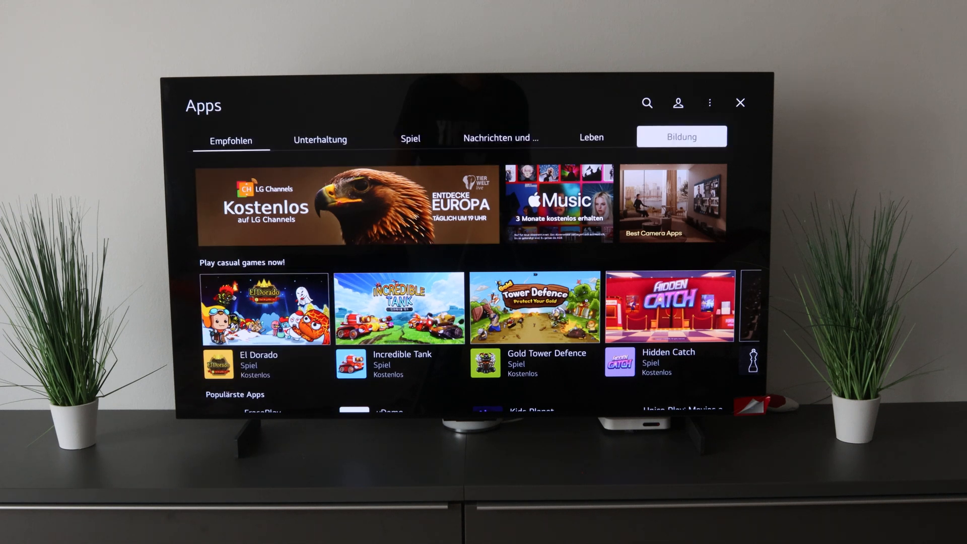
mouse_move(646, 102)
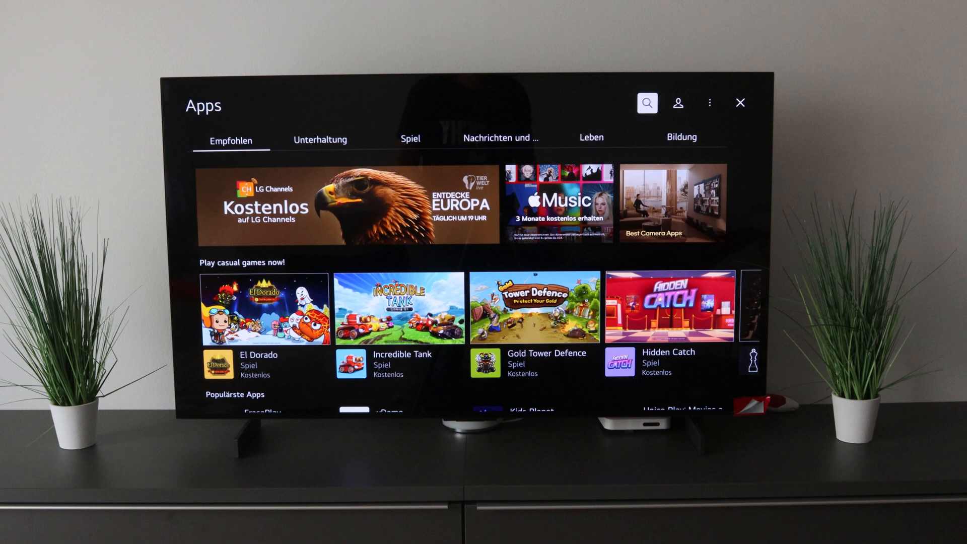
Search the Apps store for 'kodi', landing on an LG account sign-in prompt
left_click(645, 102)
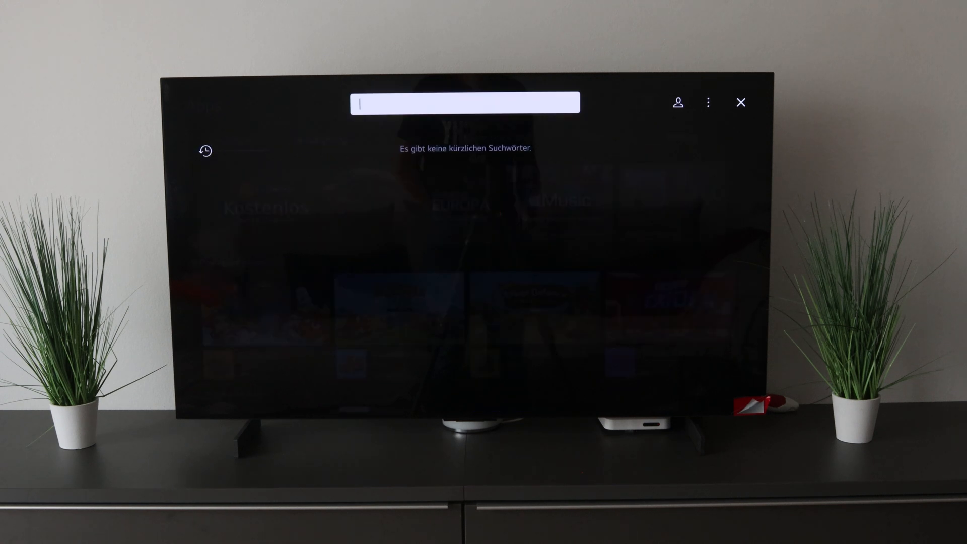
left_click(465, 102)
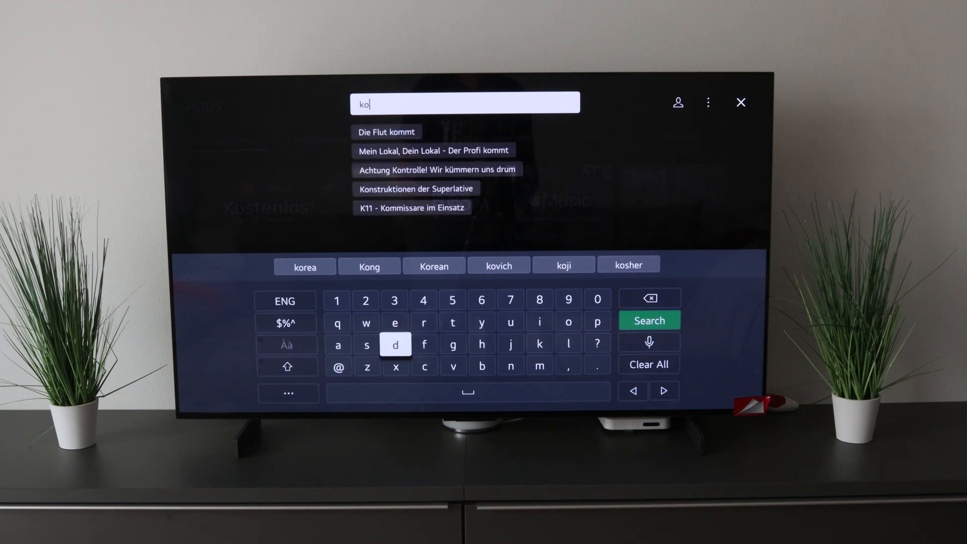
left_click(395, 345)
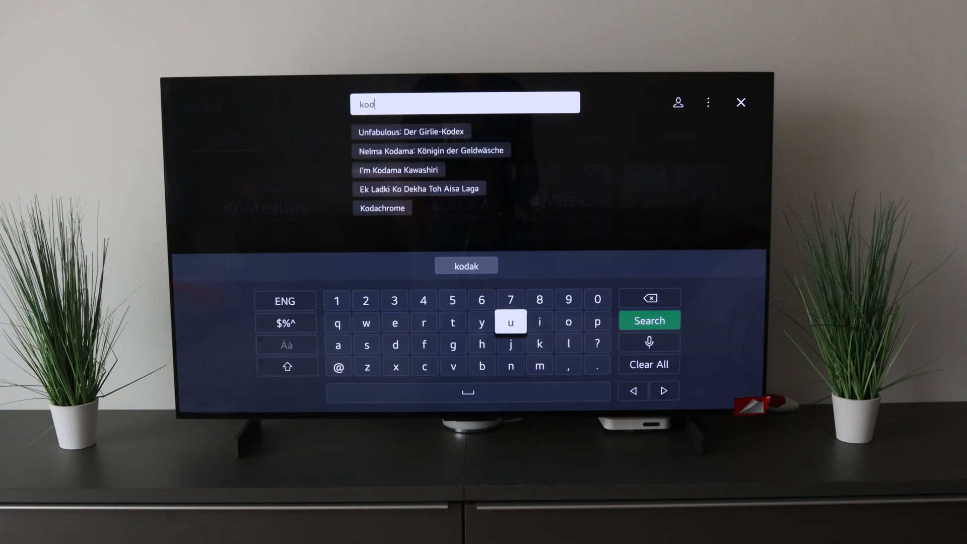
left_click(539, 322)
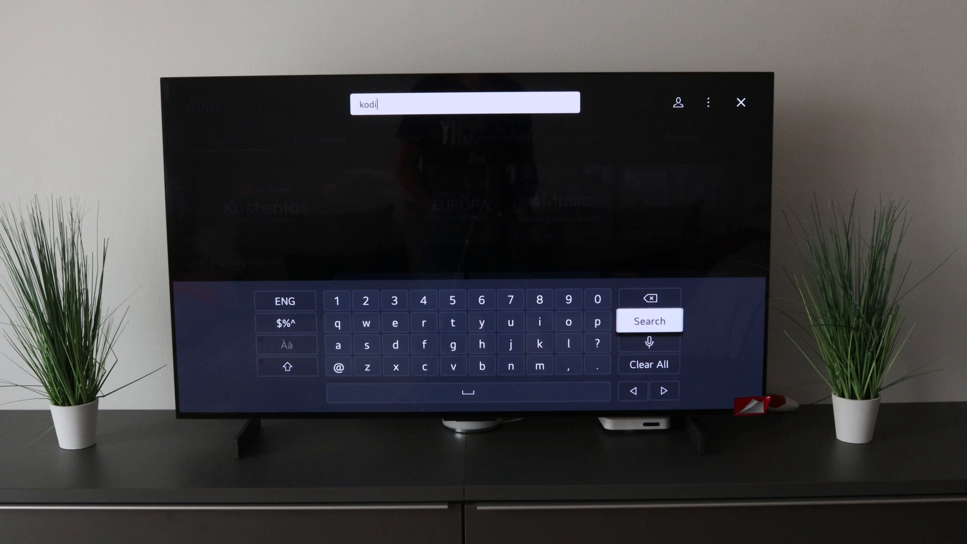
left_click(648, 320)
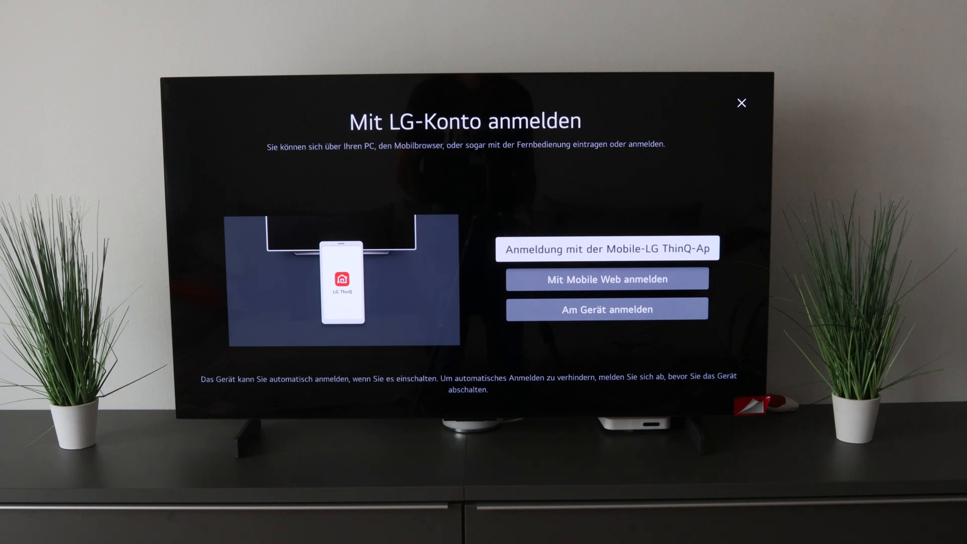
Choose 'Am Gerät anmelden' and start creating a new LG account
left_click(606, 278)
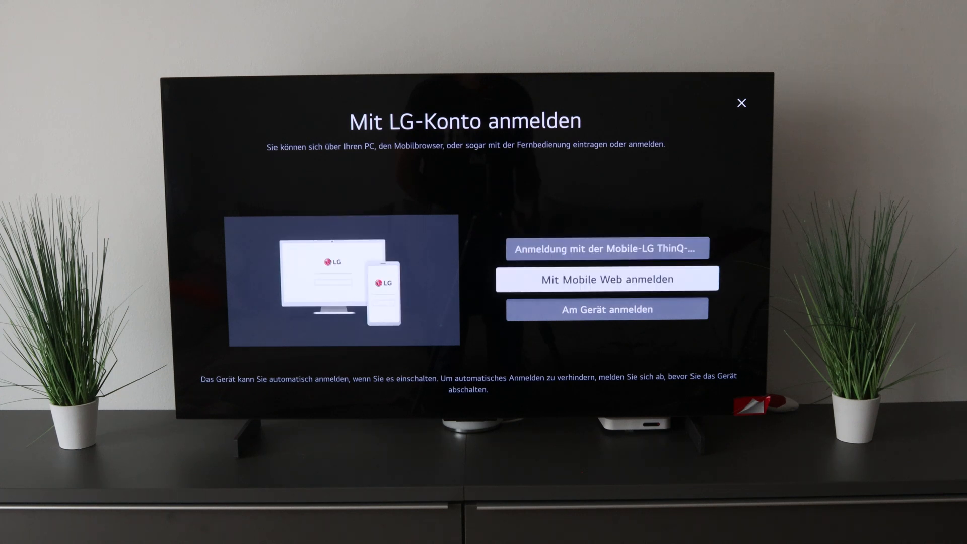
key("down")
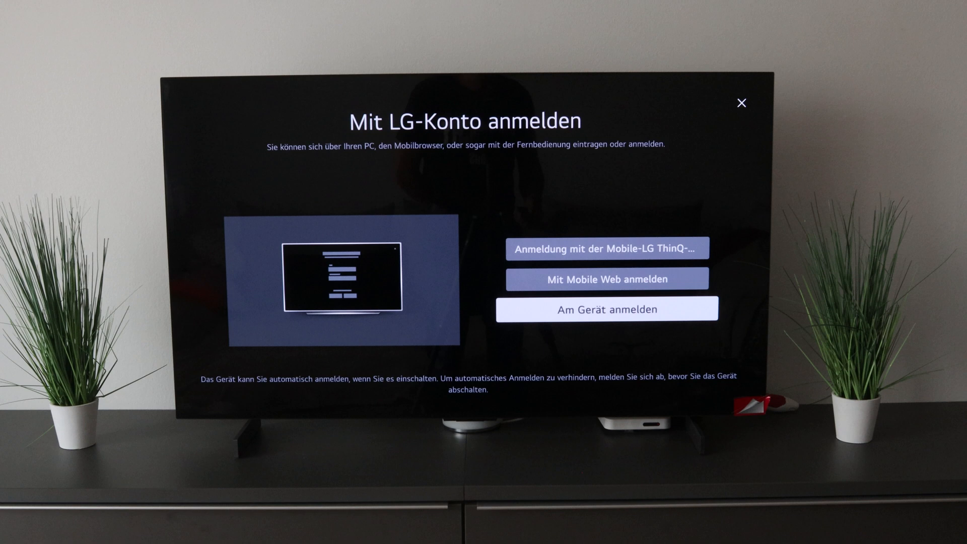
left_click(607, 309)
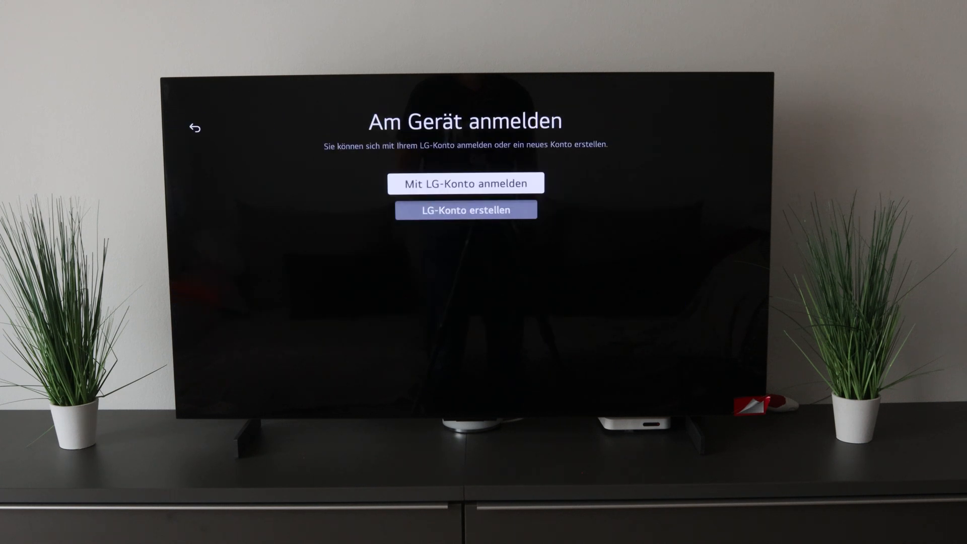
left_click(464, 210)
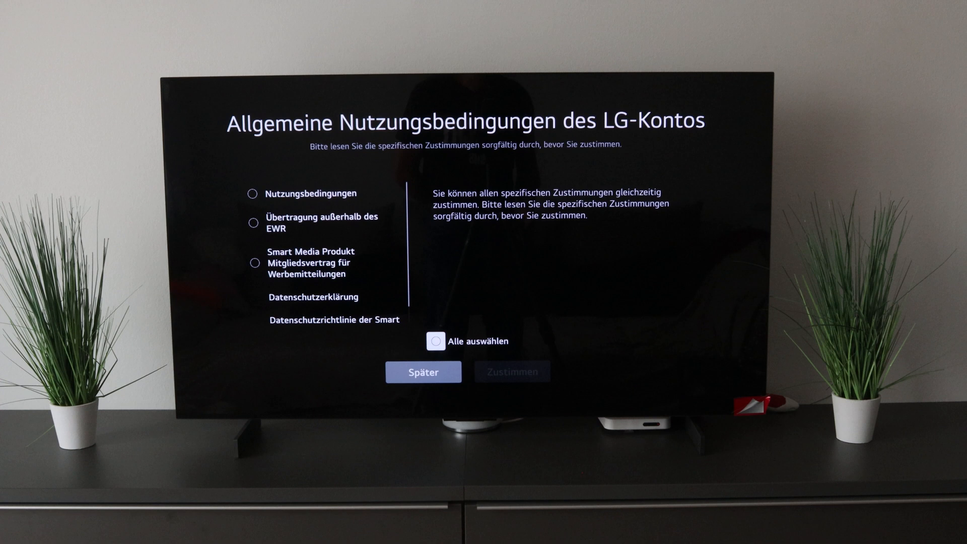
Accept all terms via 'Alle auswählen', agree, and submit ID, password and birthdate
left_click(435, 342)
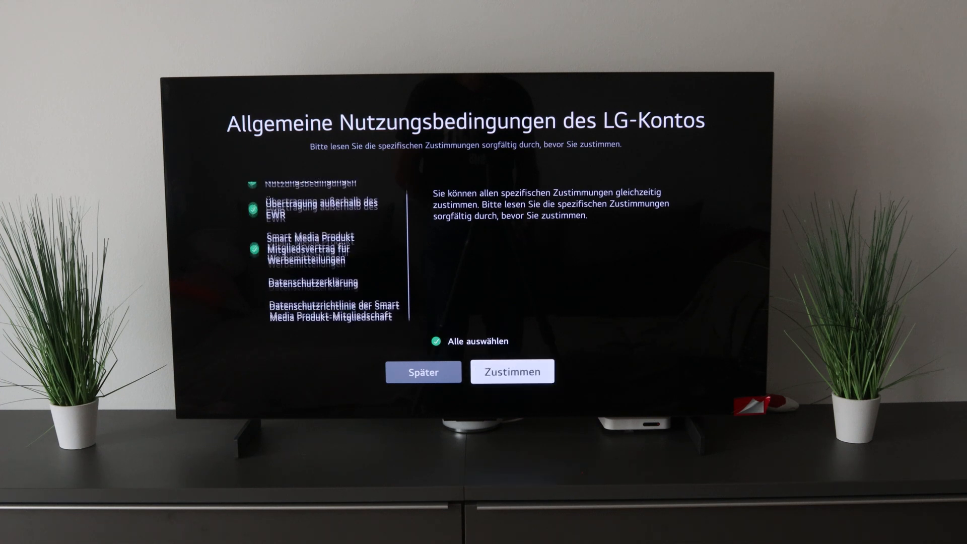
left_click(512, 372)
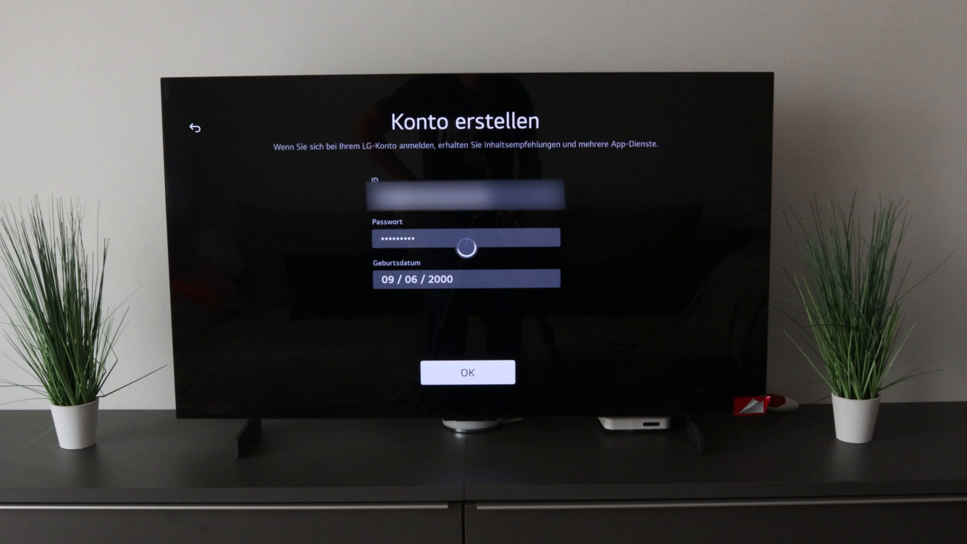
left_click(467, 371)
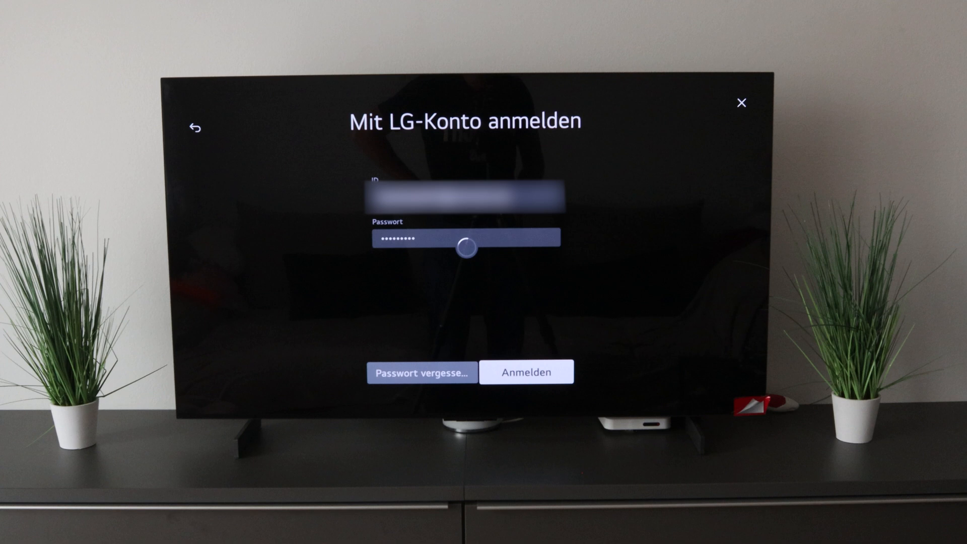
Sign in, replace the default nickname LGEUSER0 with Technikpower, and confirm with OK
left_click(525, 372)
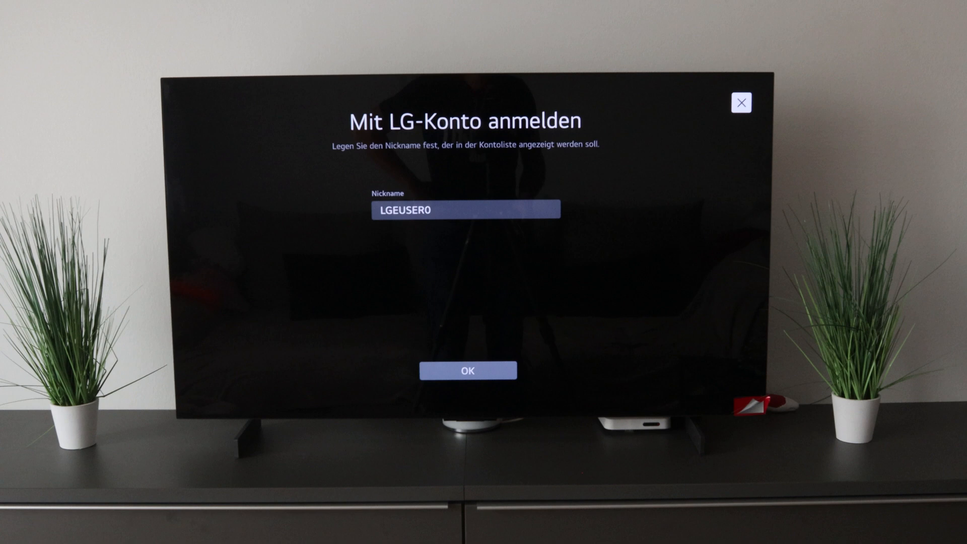
left_click(466, 209)
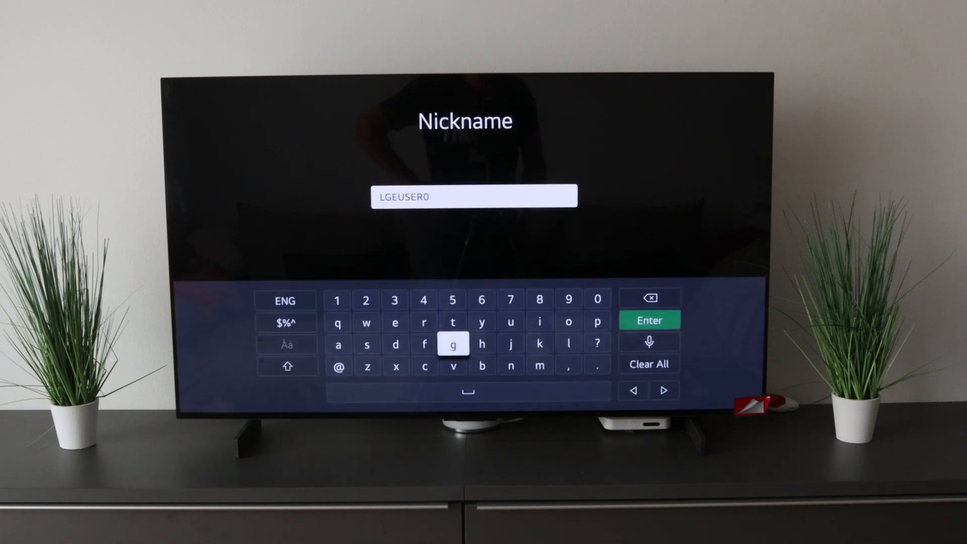
mouse_move(596, 298)
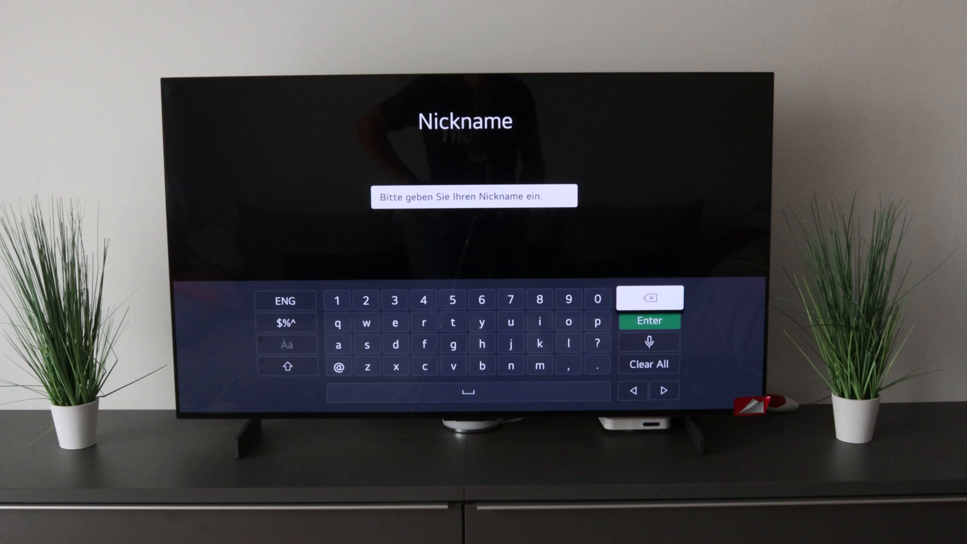
left_click(287, 365)
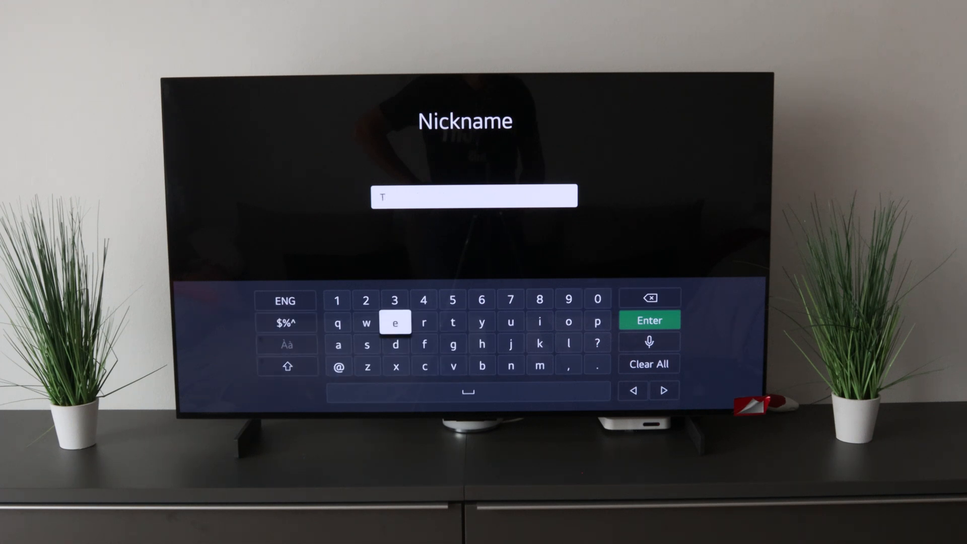
left_click(424, 366)
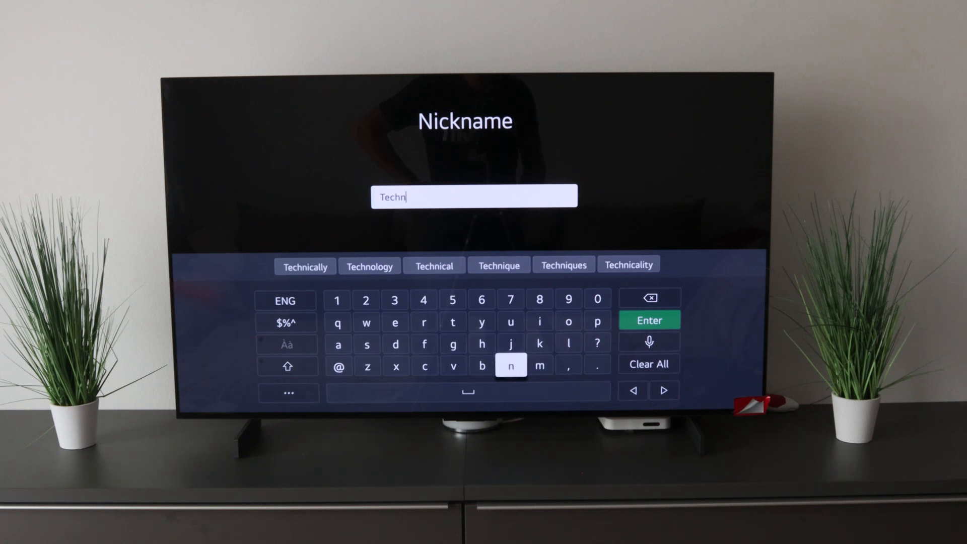
left_click(538, 321)
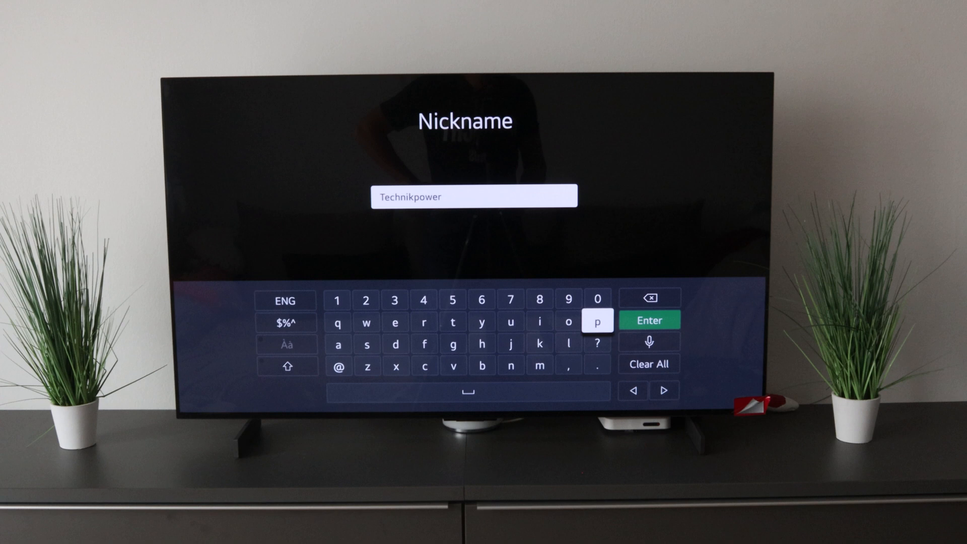
left_click(648, 320)
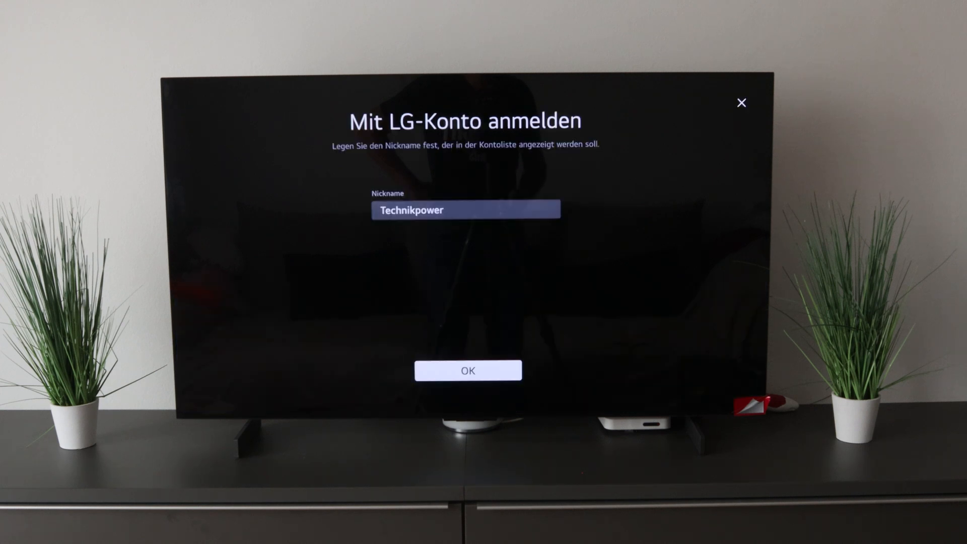
left_click(466, 370)
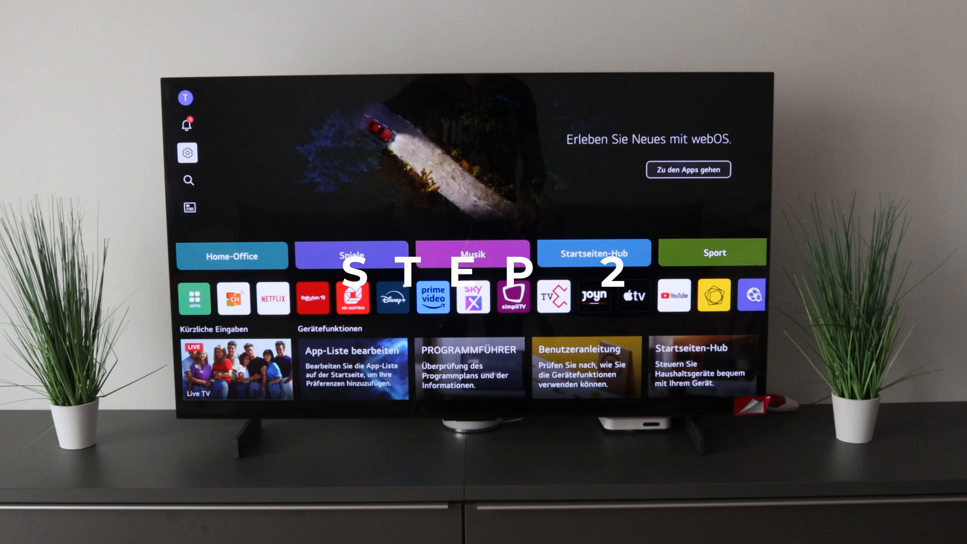
Check Support > Software-Update: version 03.10.35 with automatic updates on, then return to Apps
left_click(187, 153)
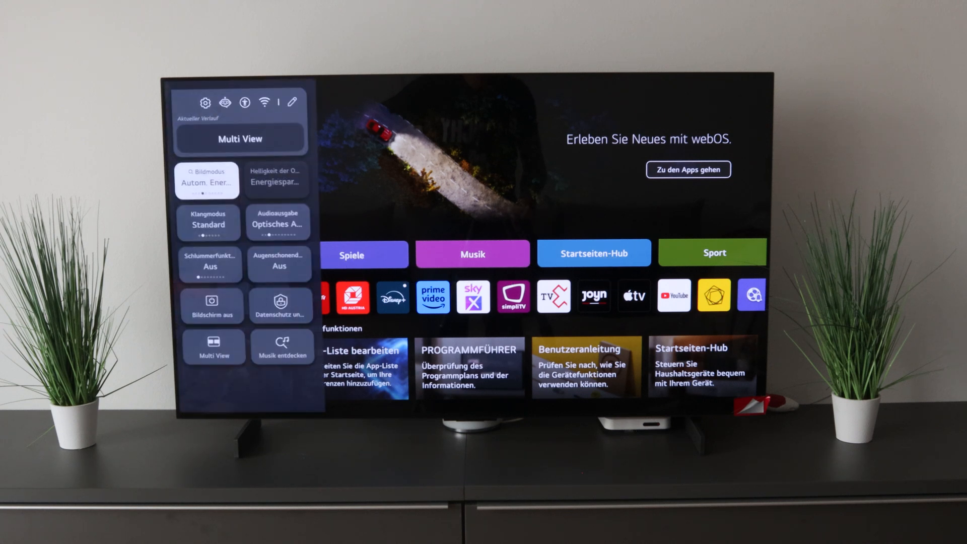
left_click(208, 180)
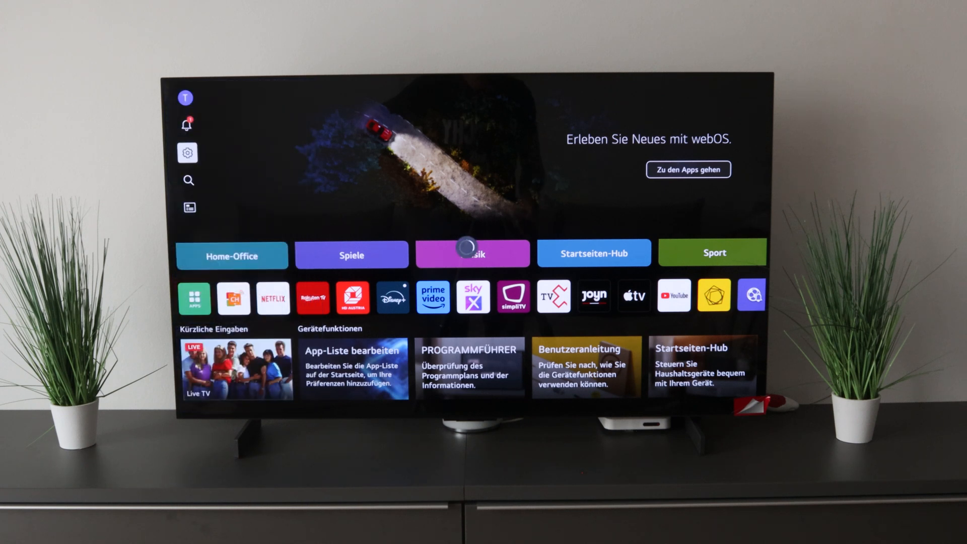
left_click(187, 152)
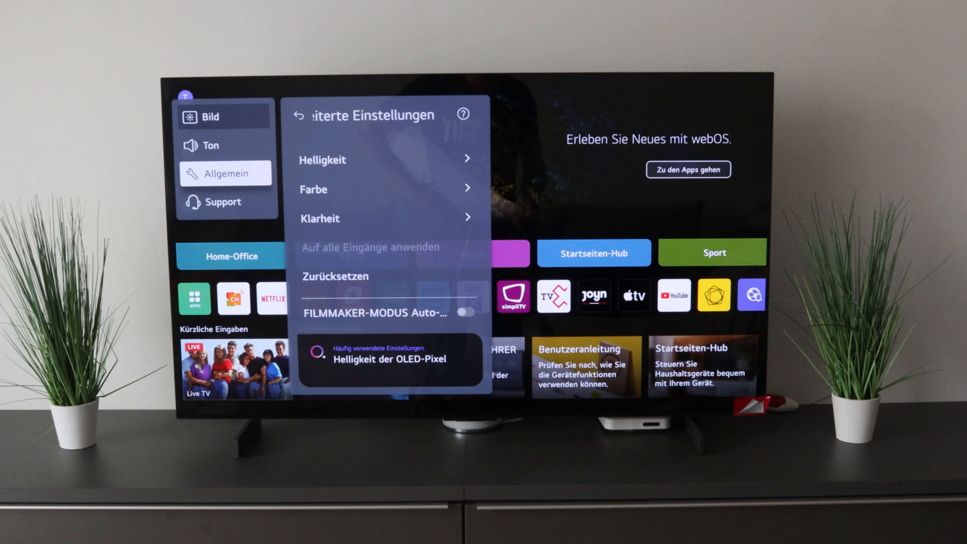
left_click(226, 202)
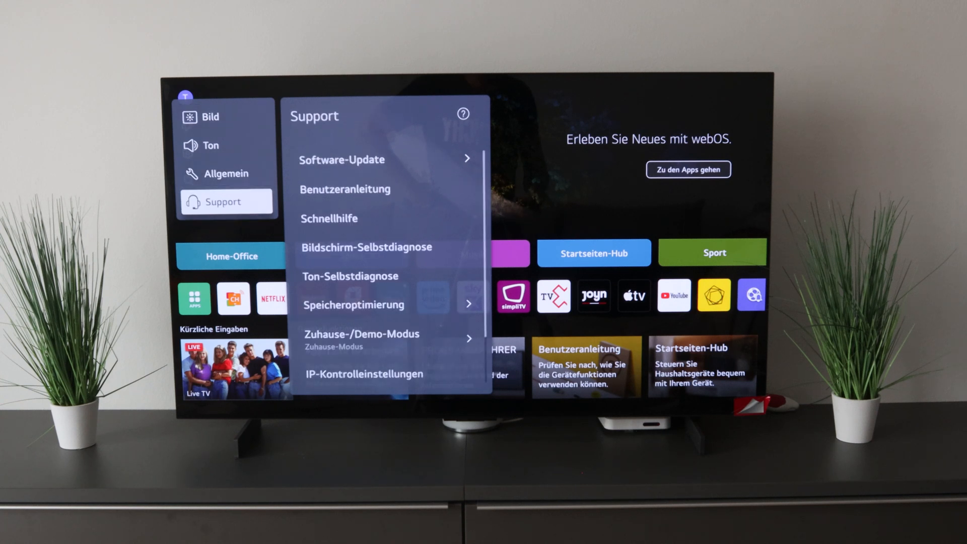
left_click(342, 160)
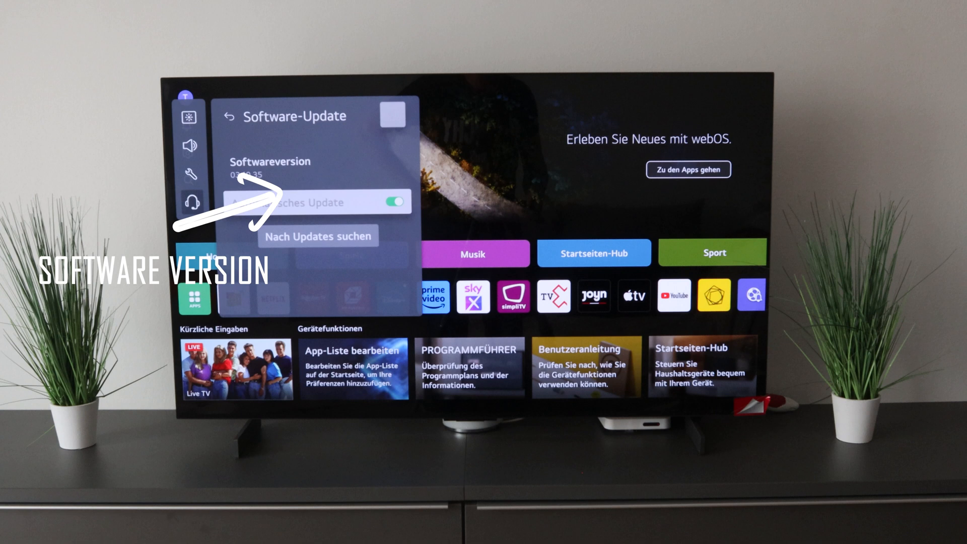
left_click(392, 115)
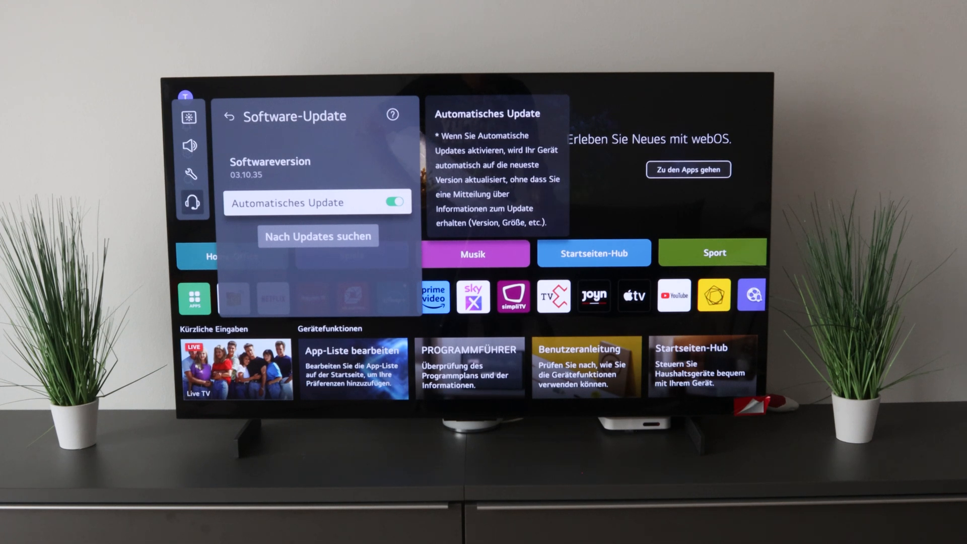
left_click(229, 116)
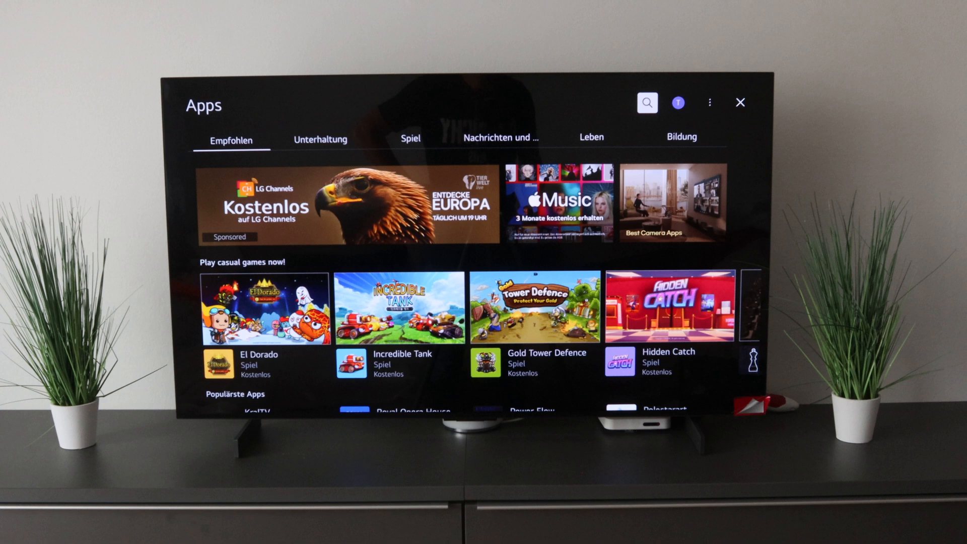
Search the store for 'develop', install the Developer Mode app and launch it
left_click(646, 102)
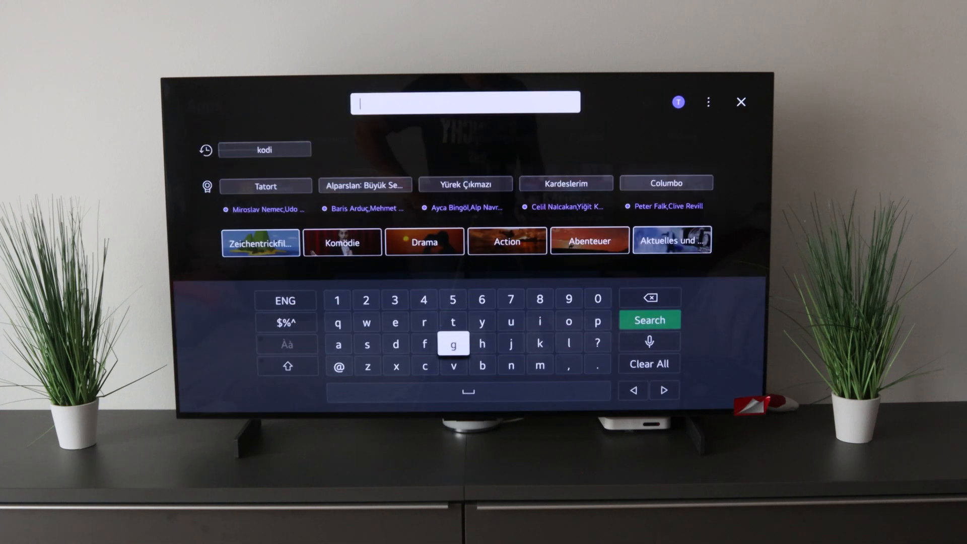
left_click(395, 322)
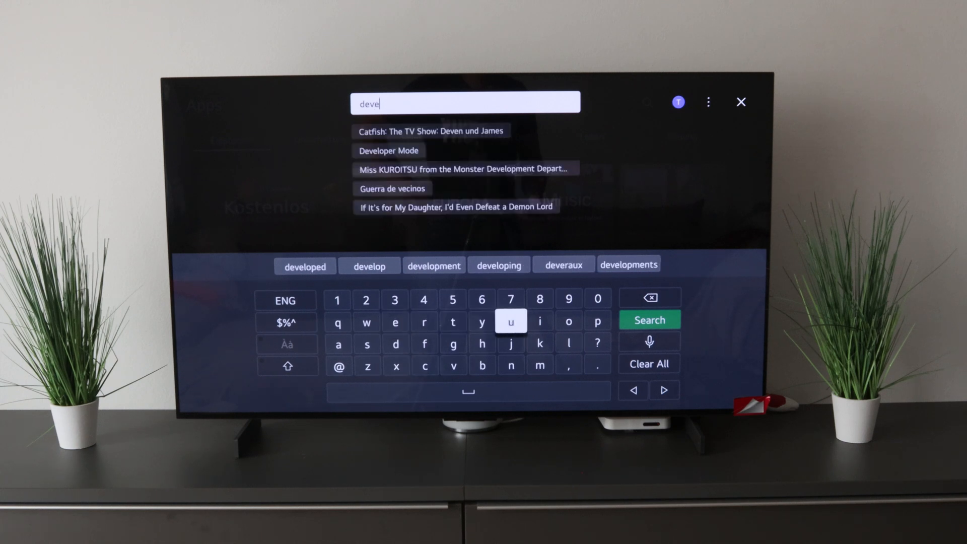
left_click(568, 320)
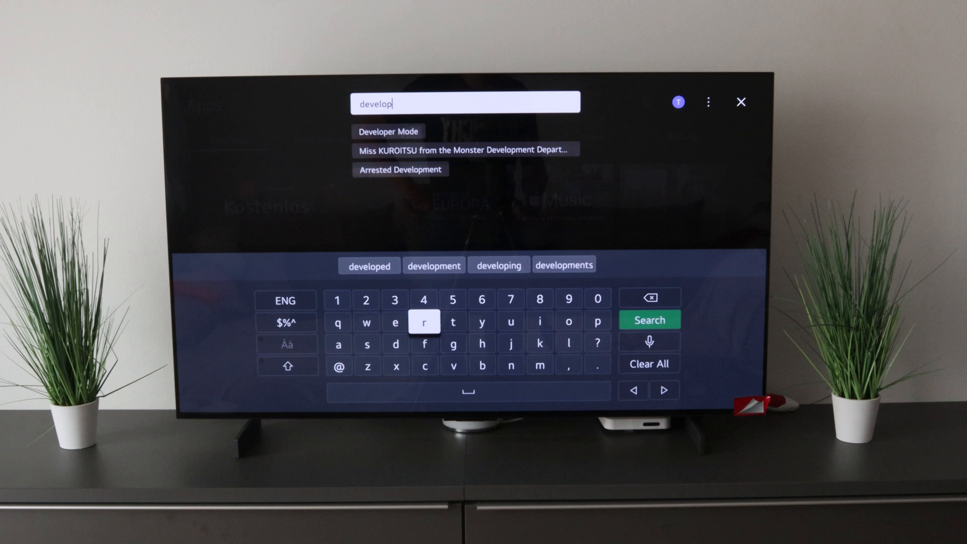
left_click(424, 321)
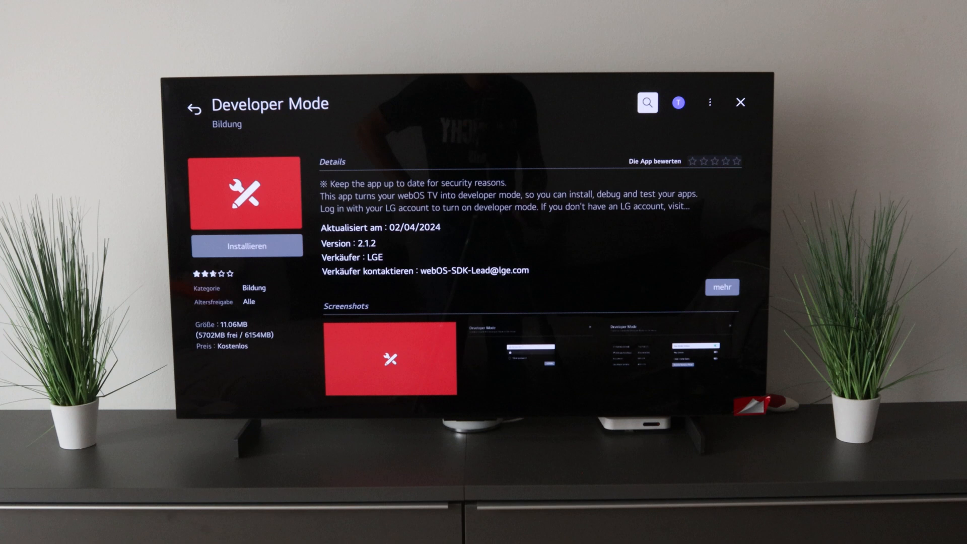
left_click(247, 246)
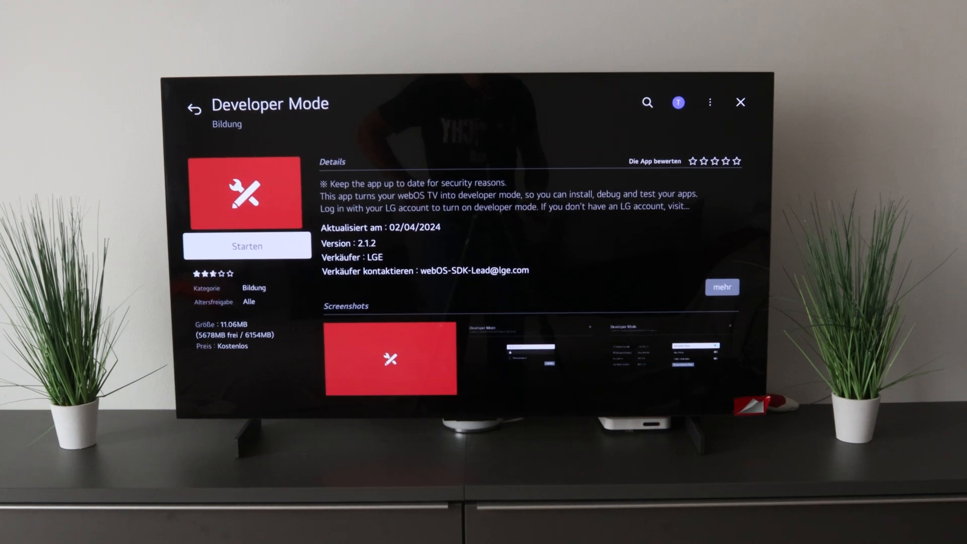
left_click(247, 246)
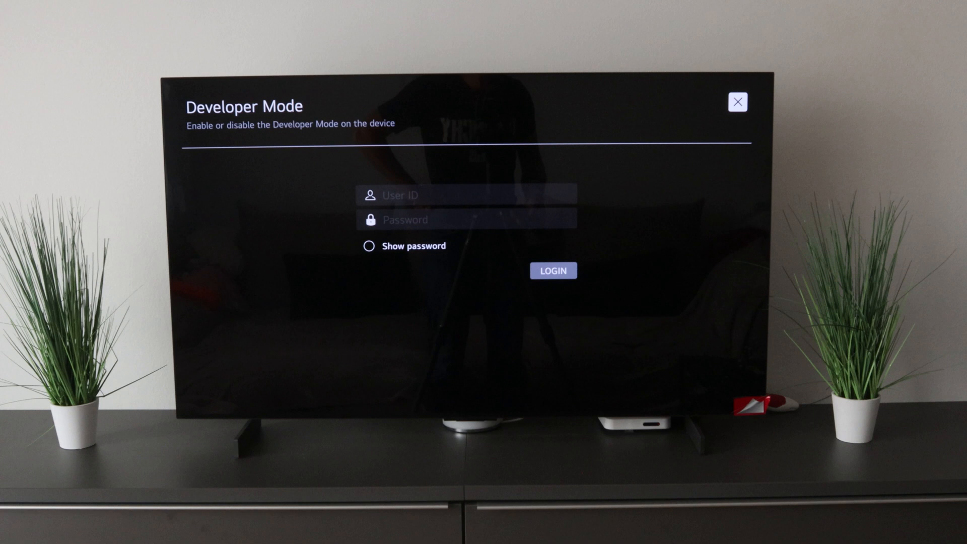
Start Developer Mode and select the User ID field to enter credentials
left_click(465, 195)
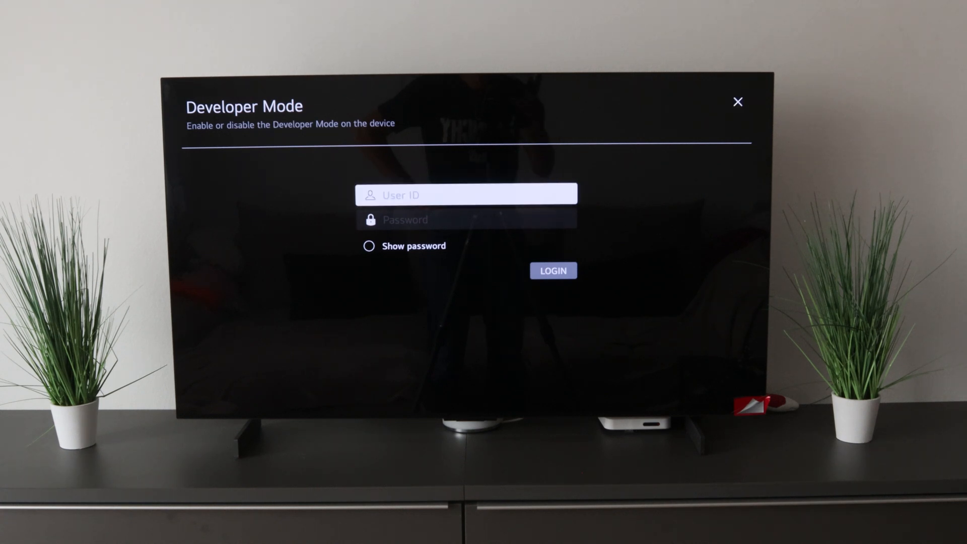
left_click(552, 271)
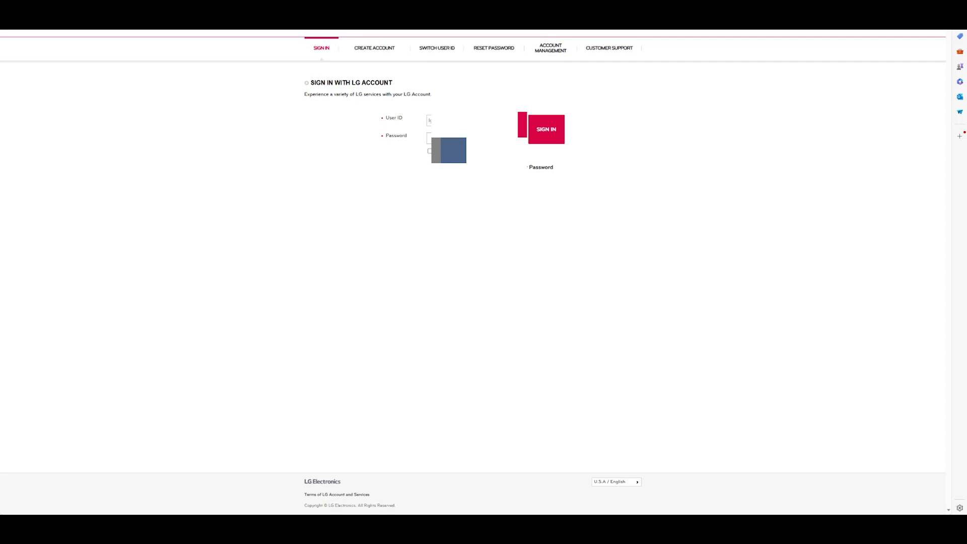
Sign in on developer.lge.com and accept the developer terms and data-transfer agreement
left_click(456, 120)
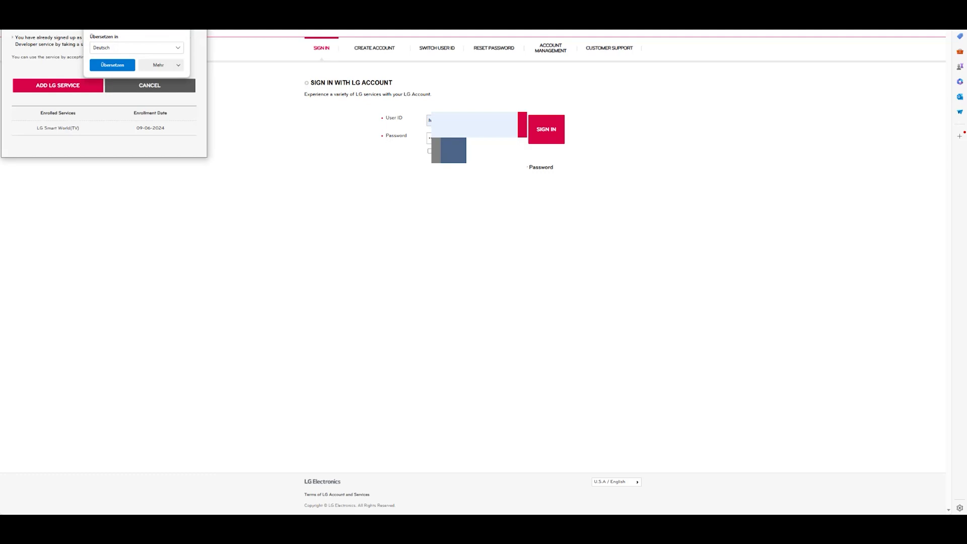
left_click(545, 128)
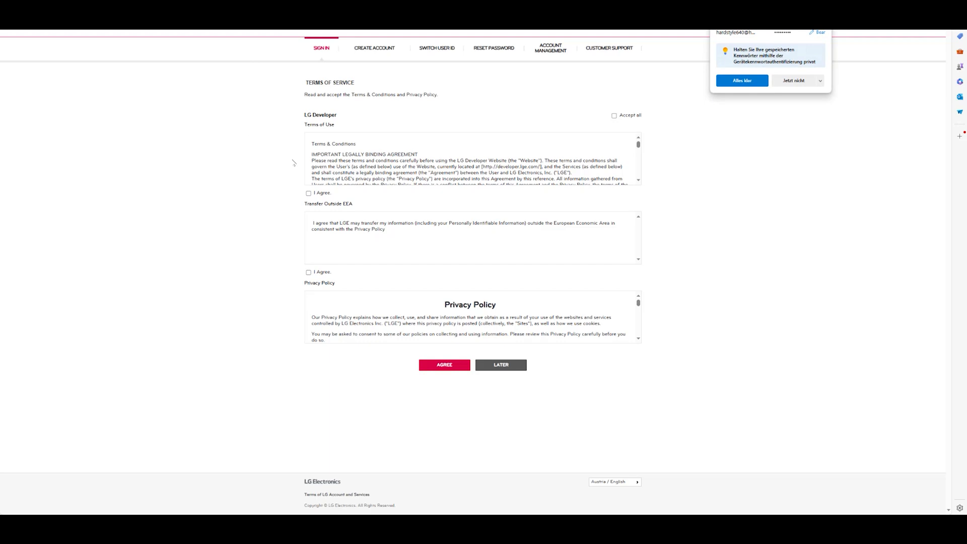
mouse_move(311, 197)
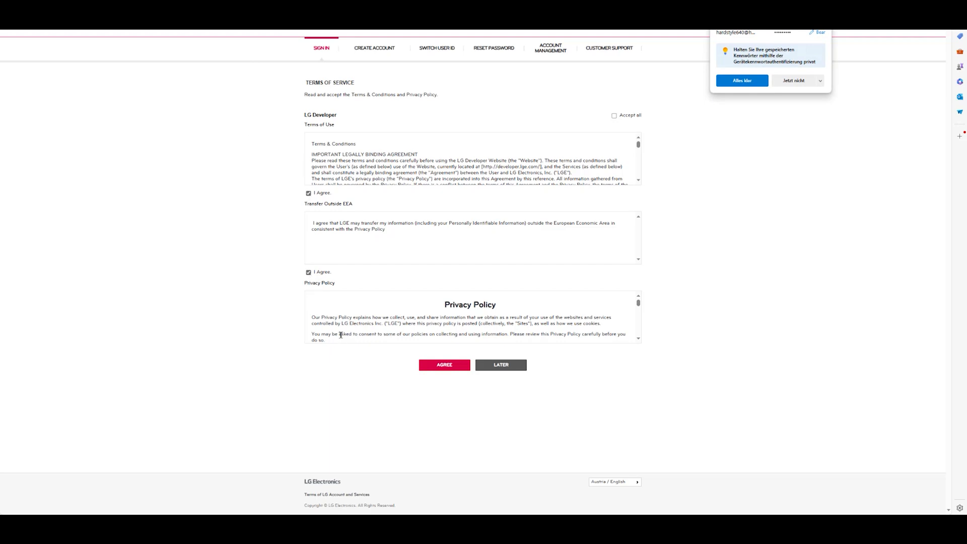
scroll("down", 3)
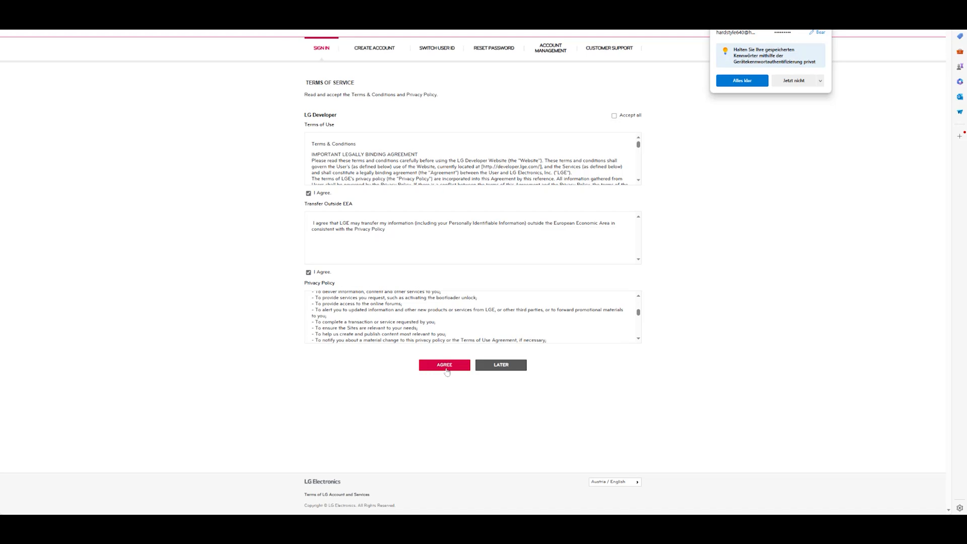
left_click(444, 365)
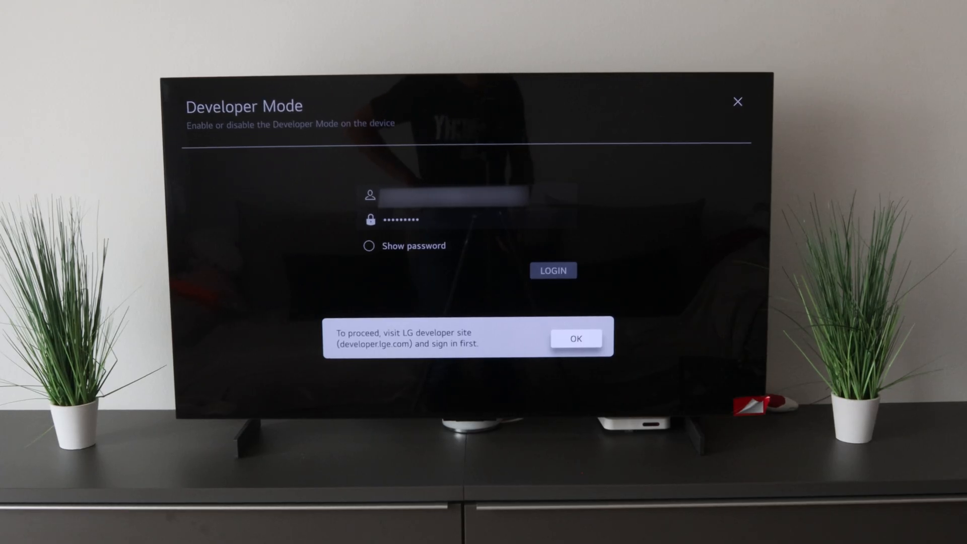
Dismiss the sign-in notice and log in to Developer Mode, reaching IP, passphrase and Dev Mode Status
left_click(575, 338)
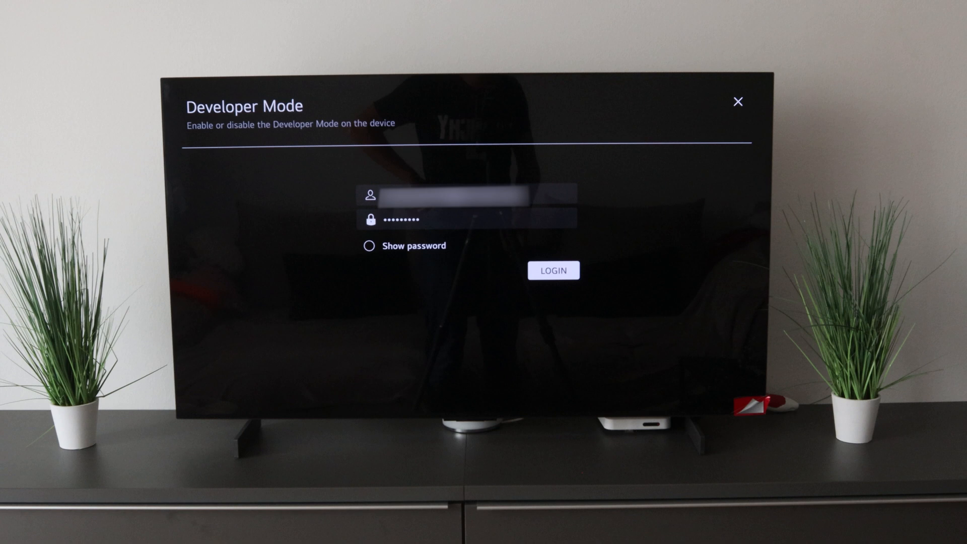
left_click(553, 270)
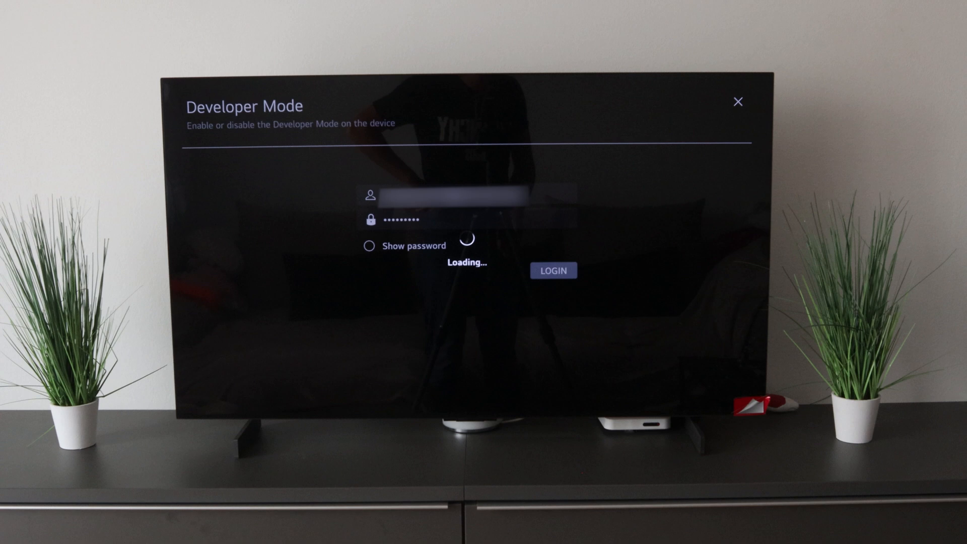
left_click(553, 270)
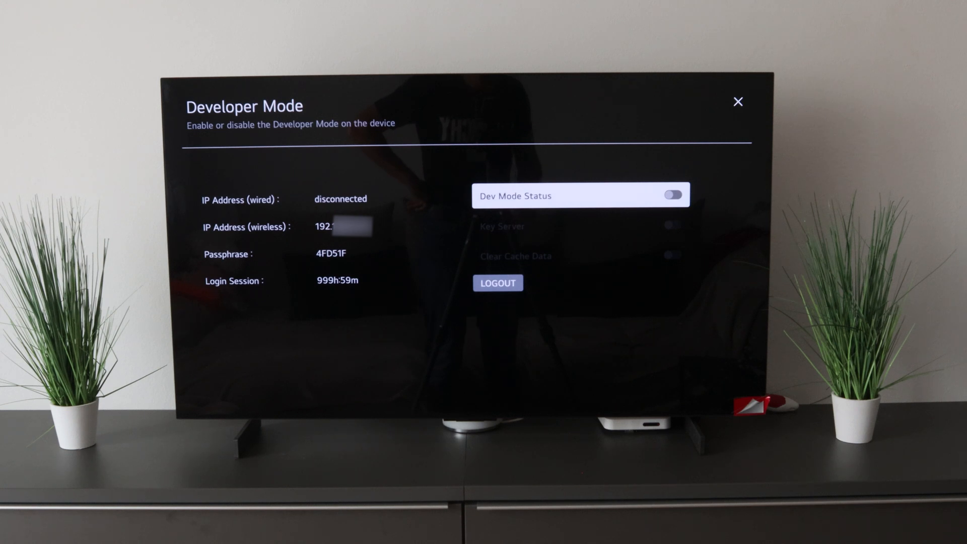
Switch Dev Mode Status on and restart the TV to apply it
left_click(675, 194)
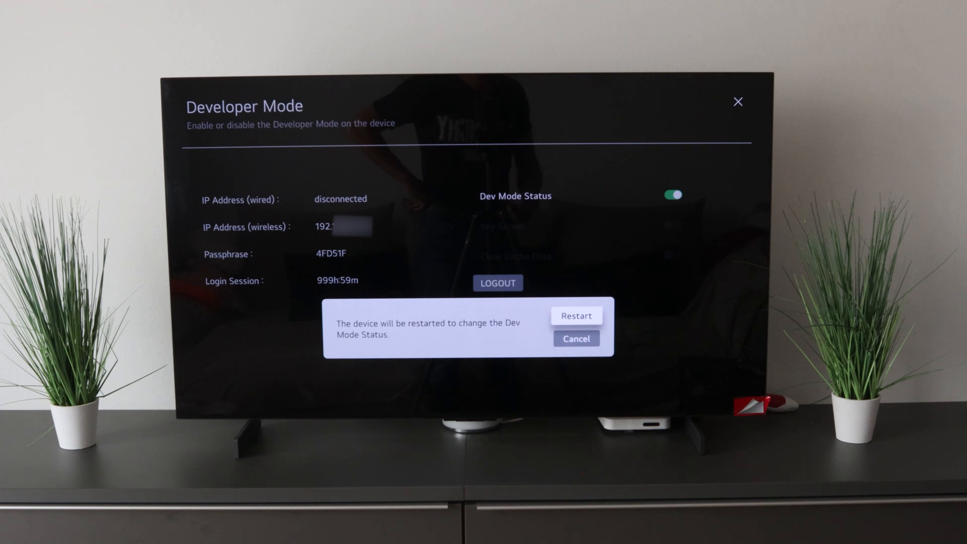
left_click(575, 315)
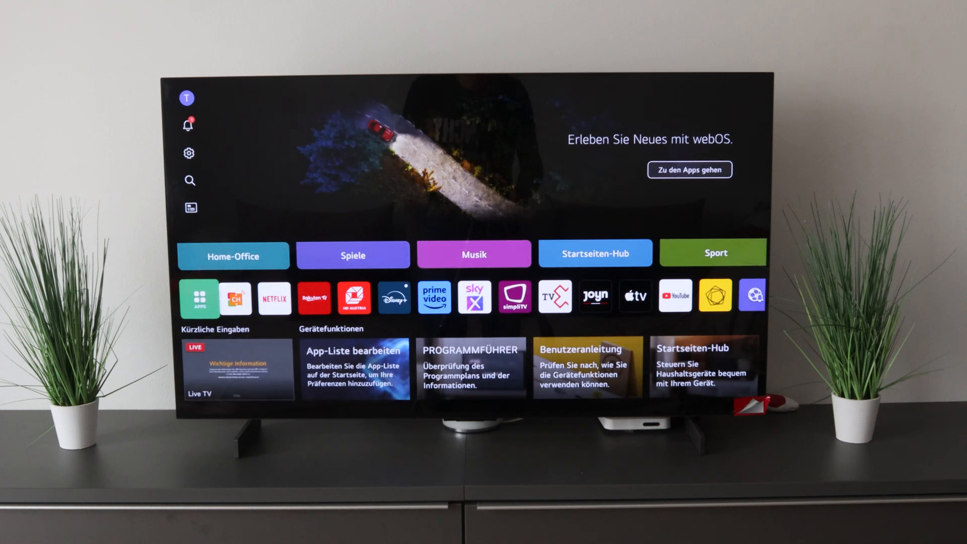
Launch the Developer Mode app from the home row and confirm Dev Mode Status is on
scroll("right", 3)
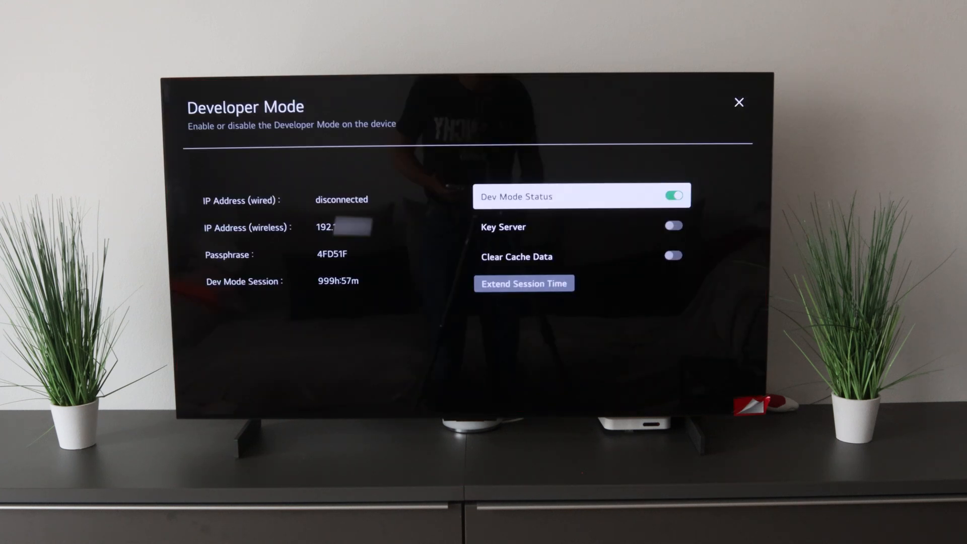
left_click(671, 225)
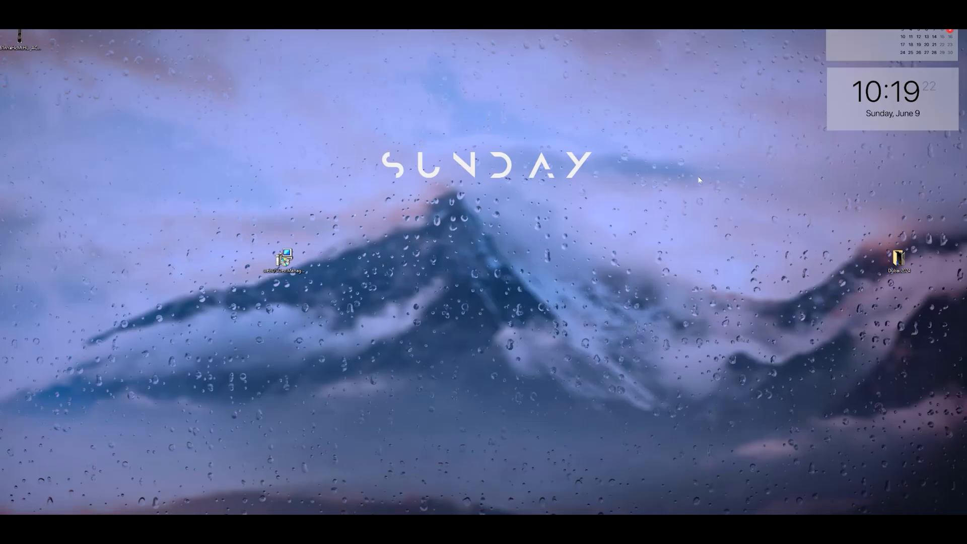
Run the webOS Dev Manager installer, accept the license, install, and finish with Launch checked
double_click(284, 259)
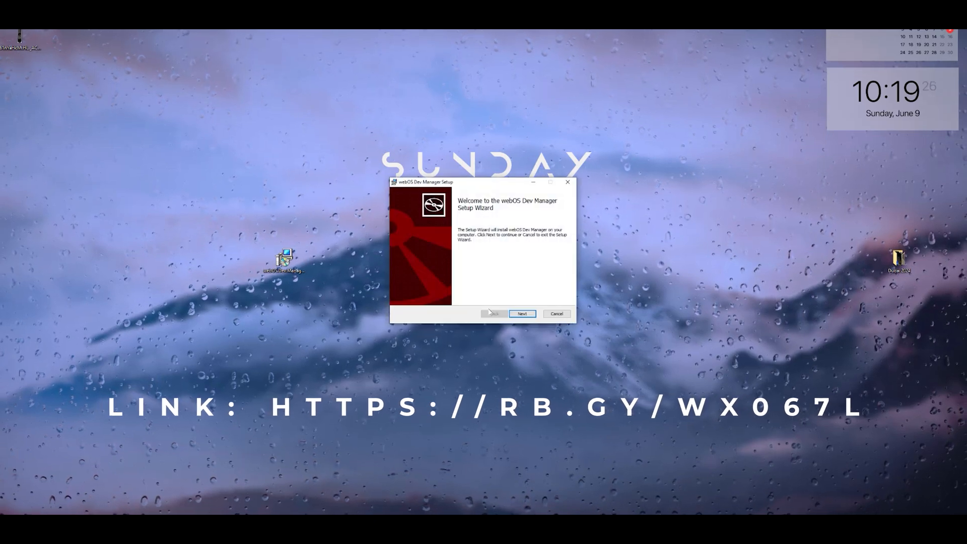
left_click(522, 314)
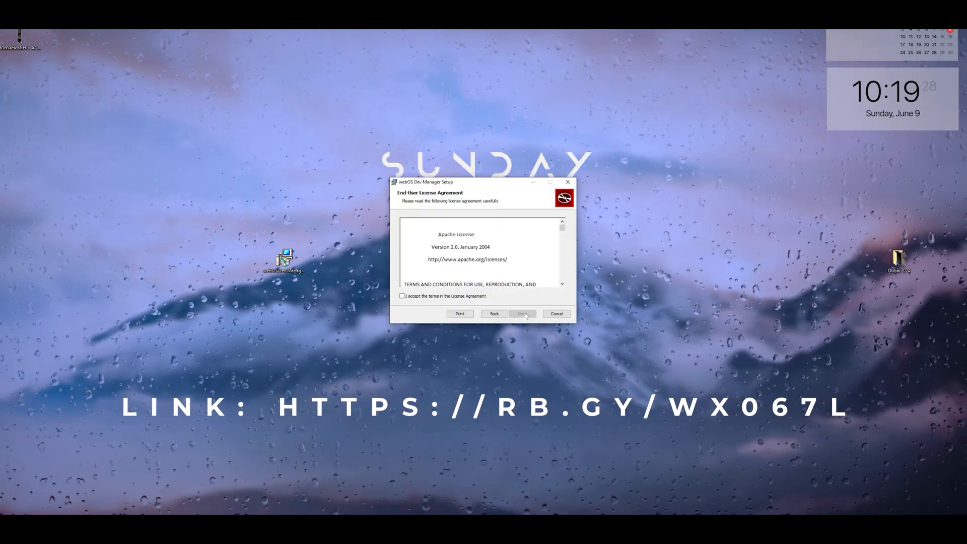
left_click(402, 296)
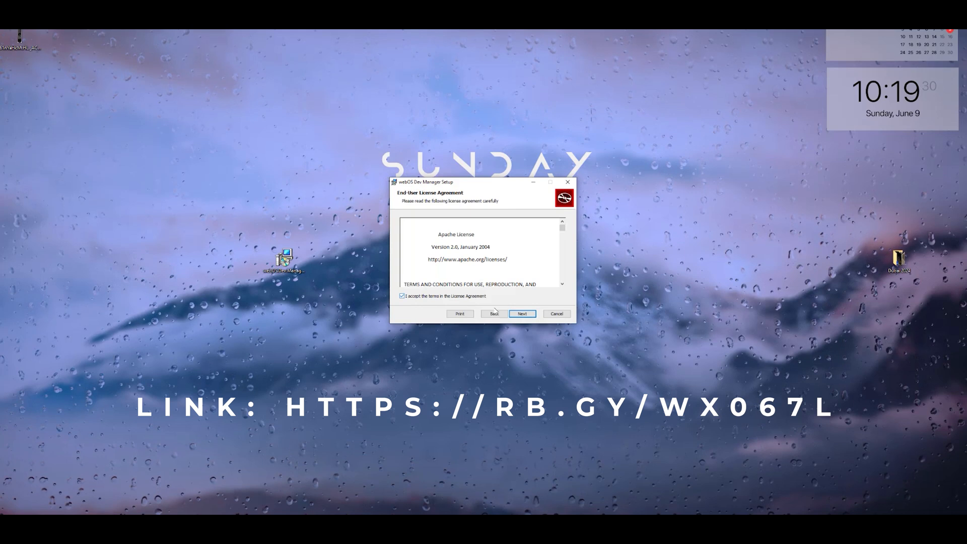
left_click(522, 313)
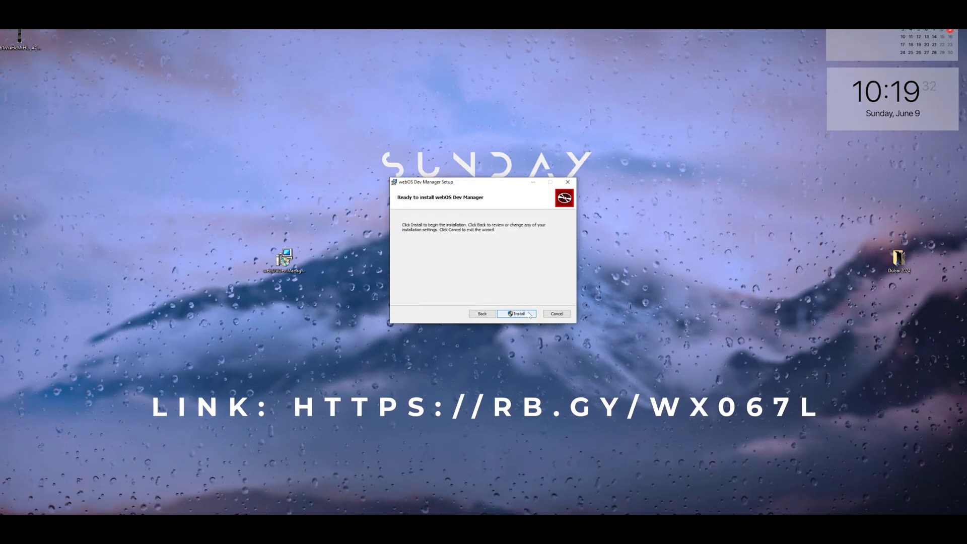
left_click(517, 313)
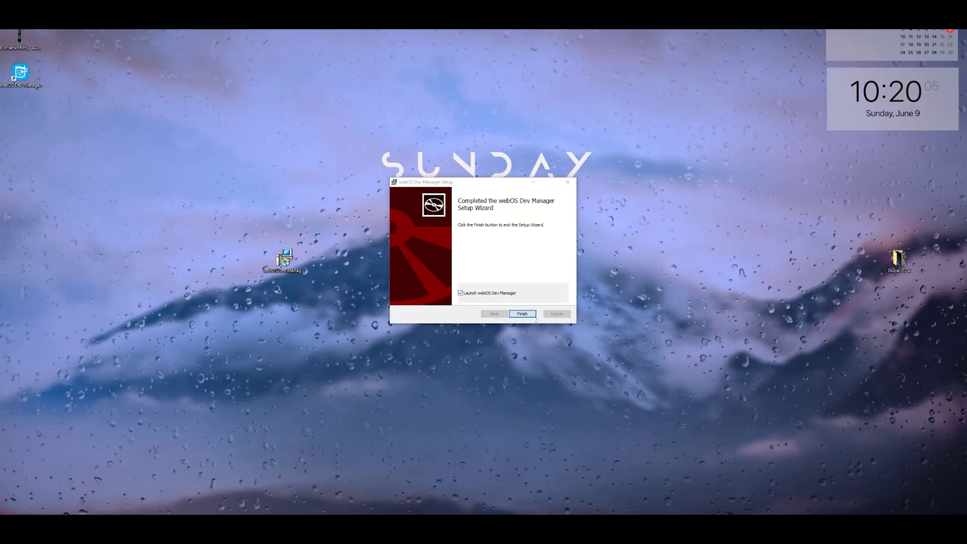
left_click(521, 313)
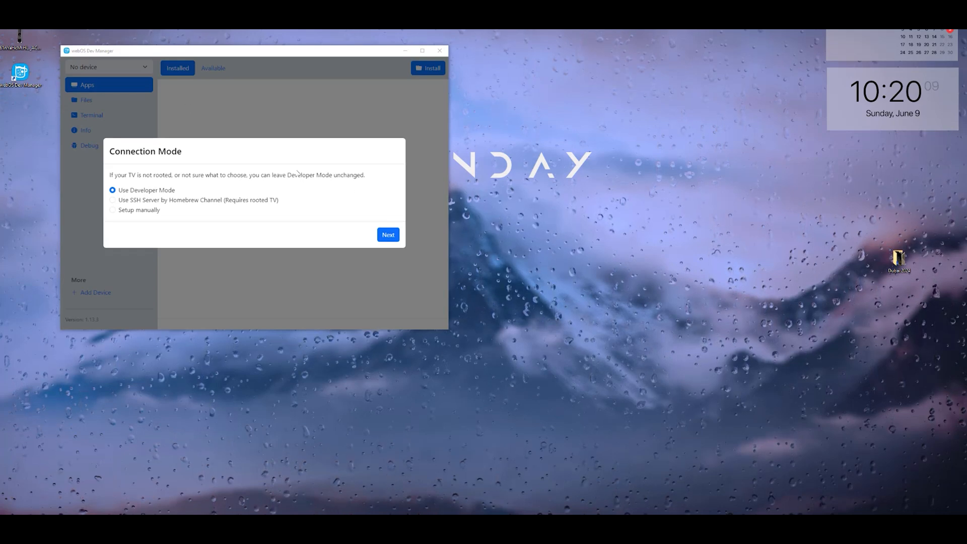
left_click(388, 235)
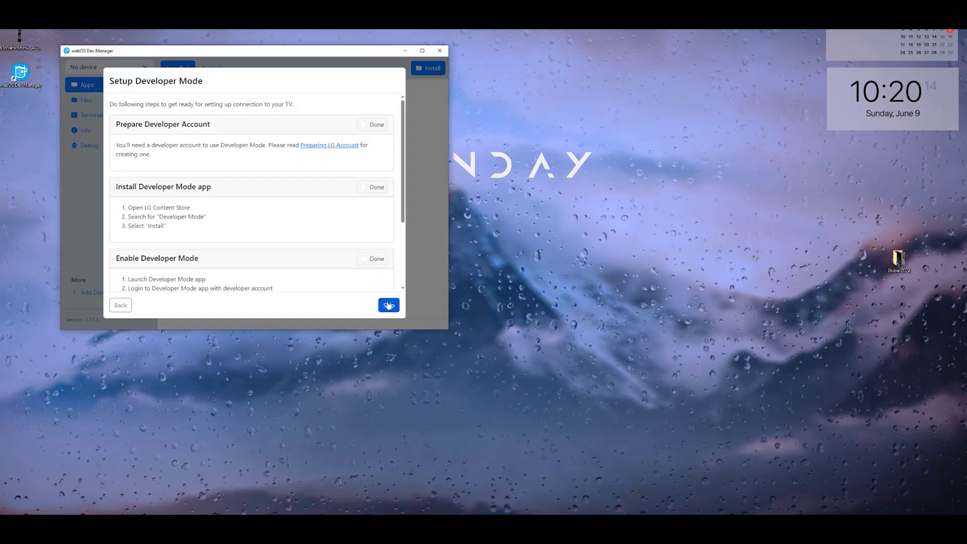
left_click(389, 304)
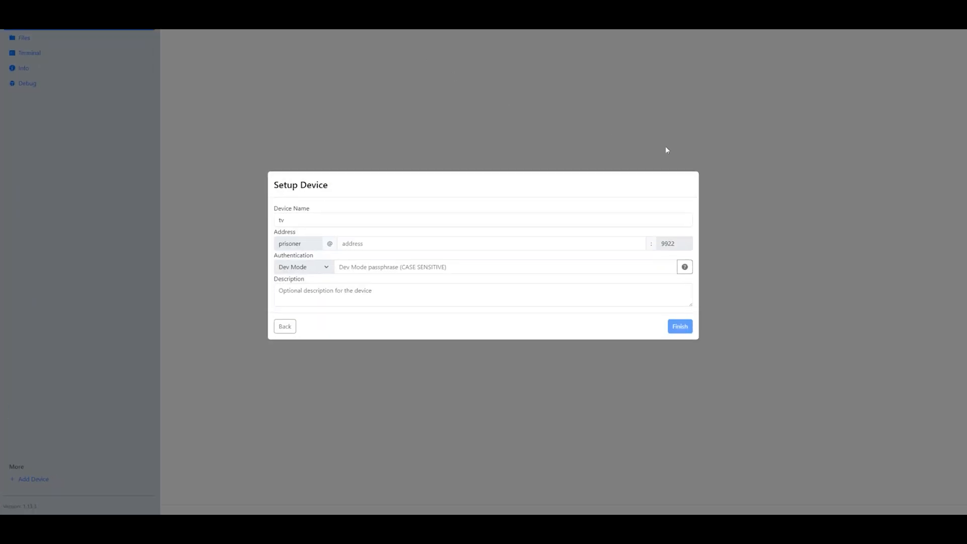
mouse_move(666, 155)
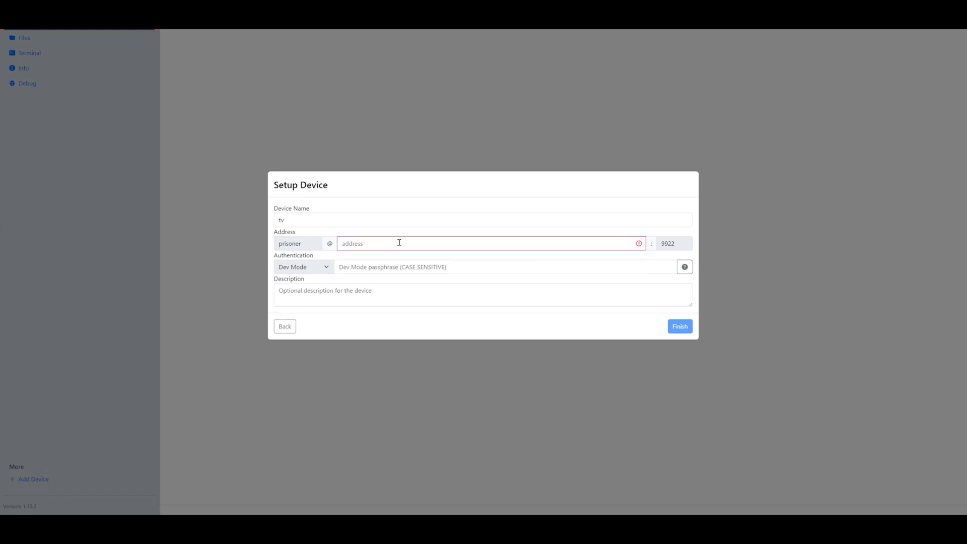
type("19")
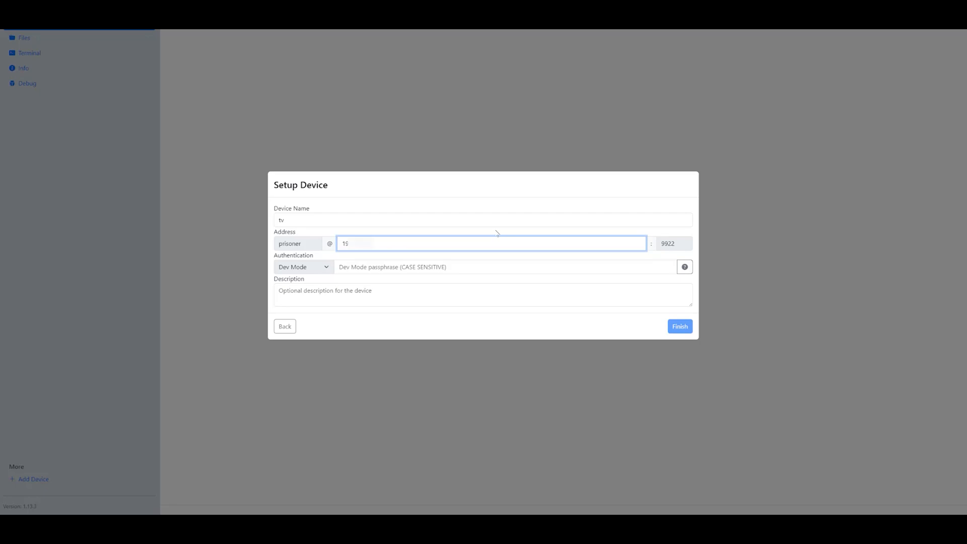
left_click(504, 266)
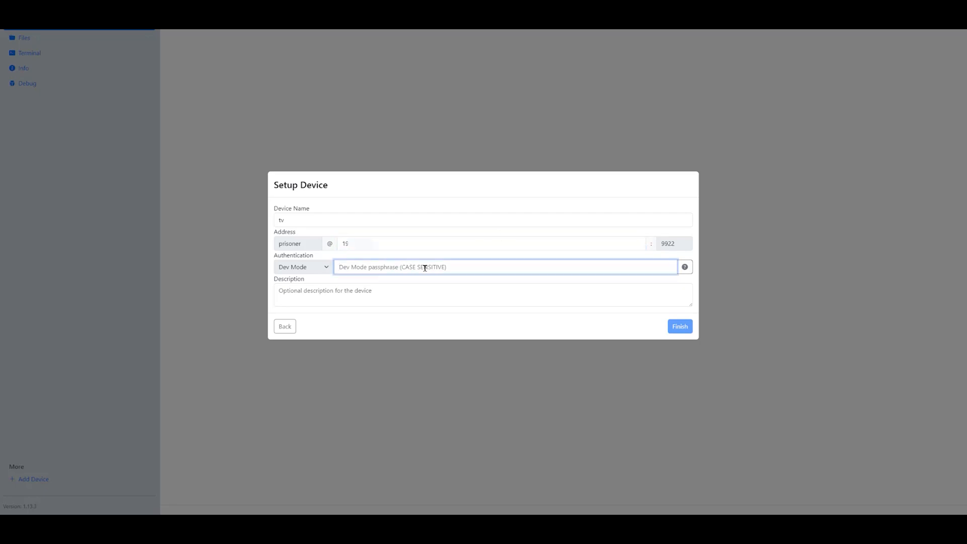
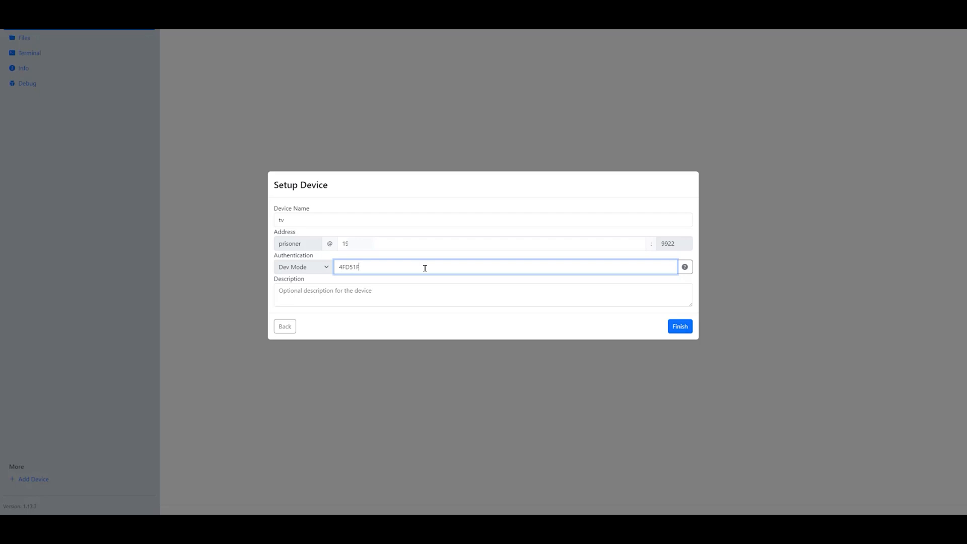
mouse_move(429, 263)
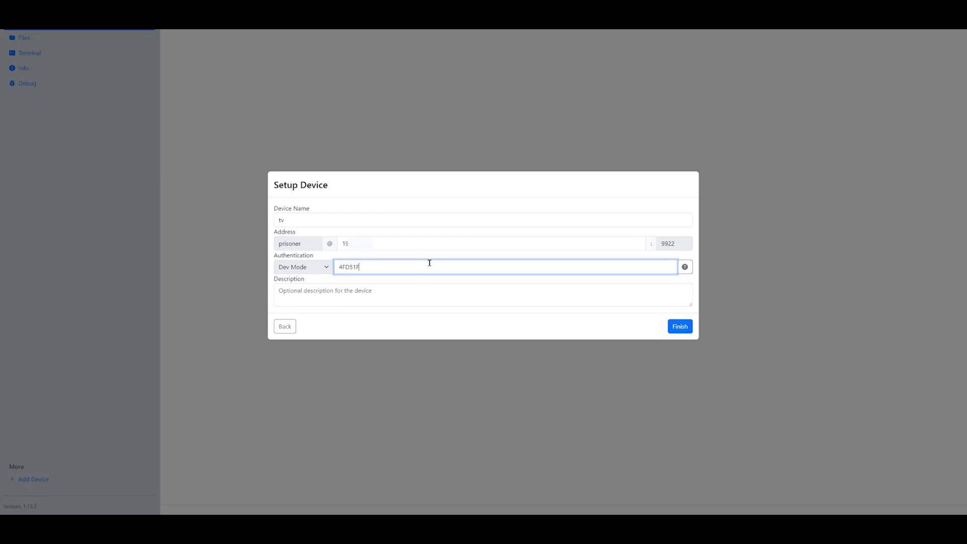
left_click(679, 327)
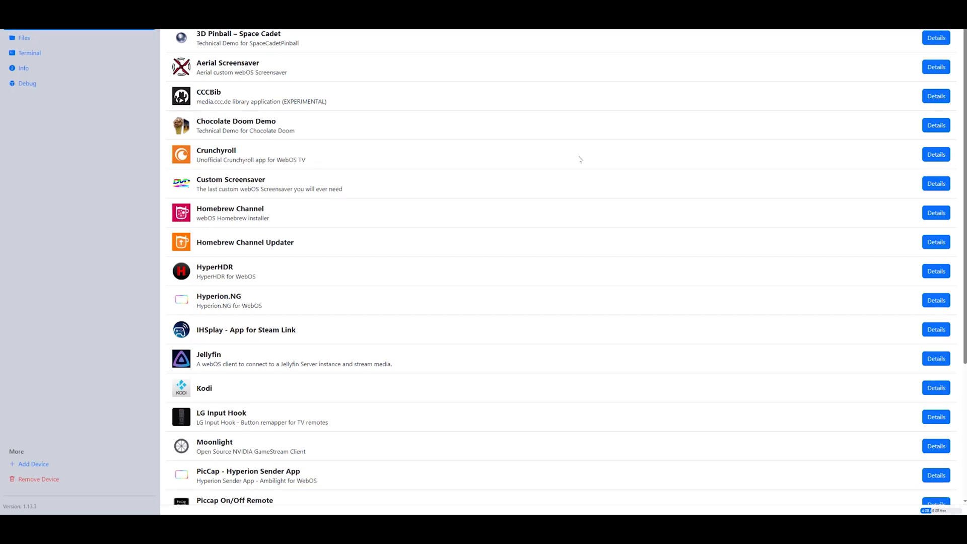
mouse_move(236, 117)
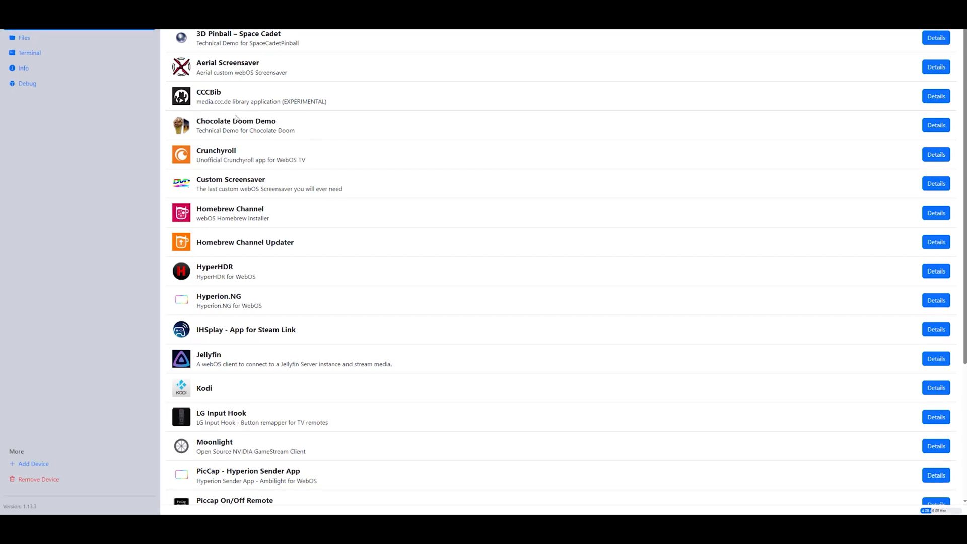
mouse_move(230, 210)
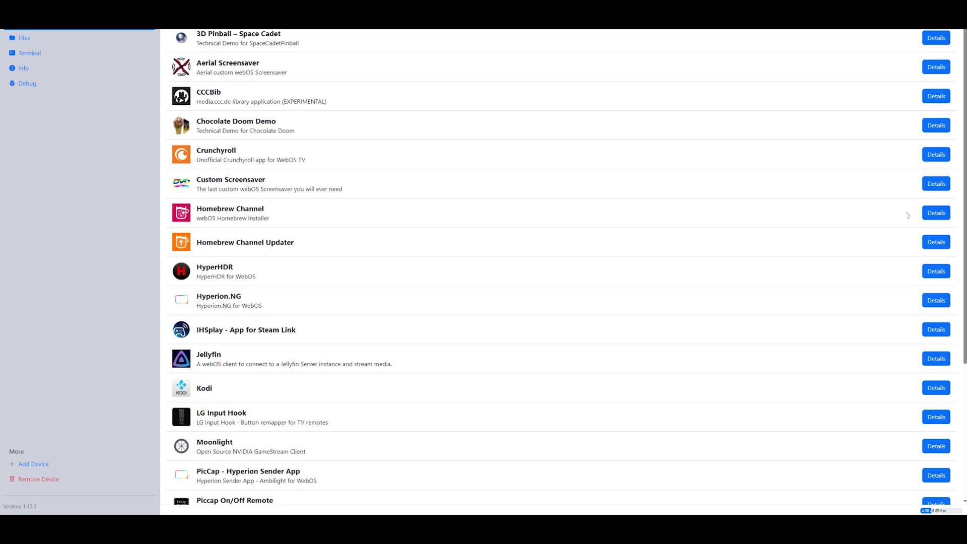
Install Homebrew Channel on the TV from its details page
left_click(935, 213)
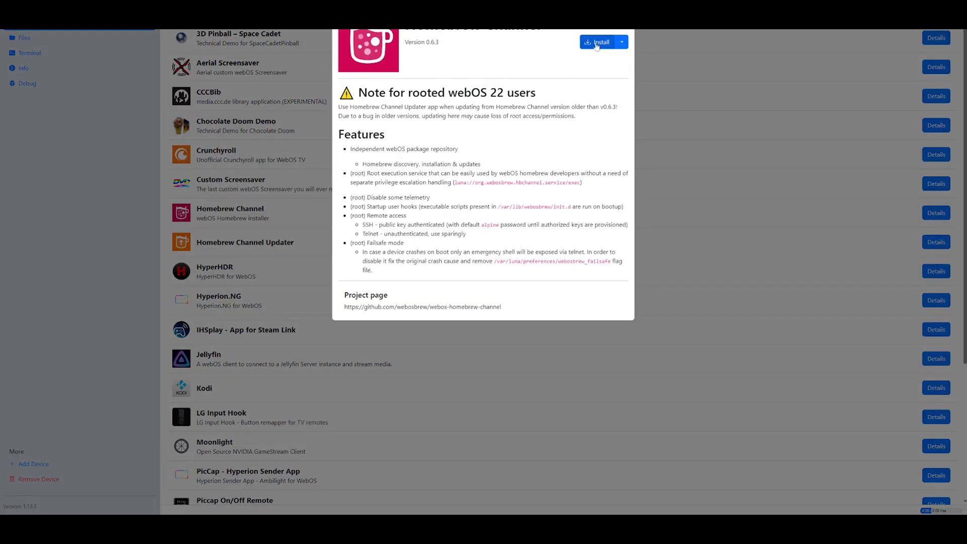
left_click(598, 42)
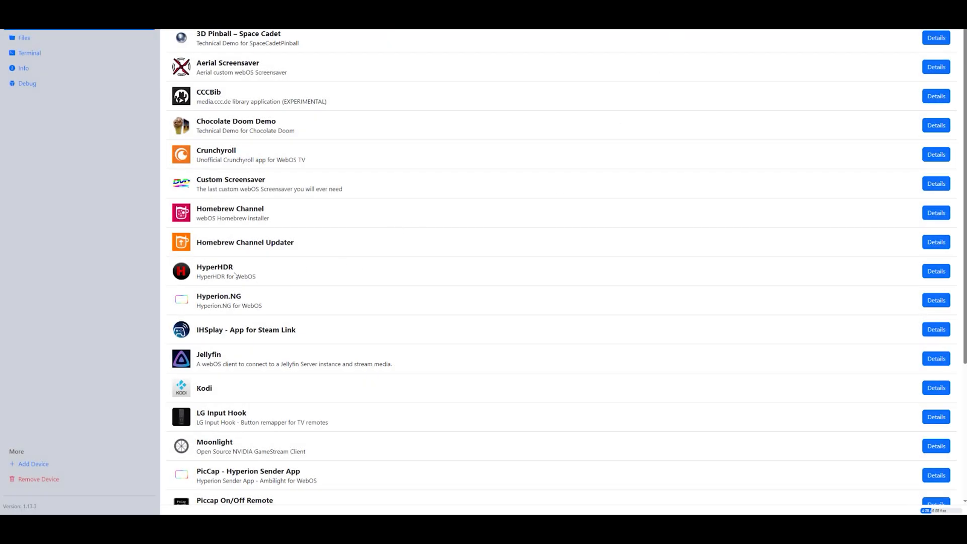
mouse_move(276, 248)
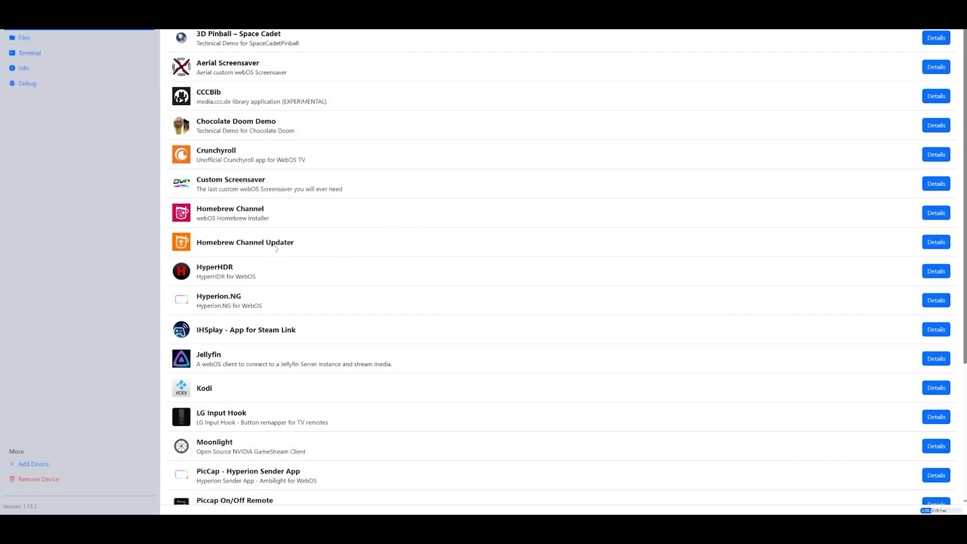
scroll("down", 3)
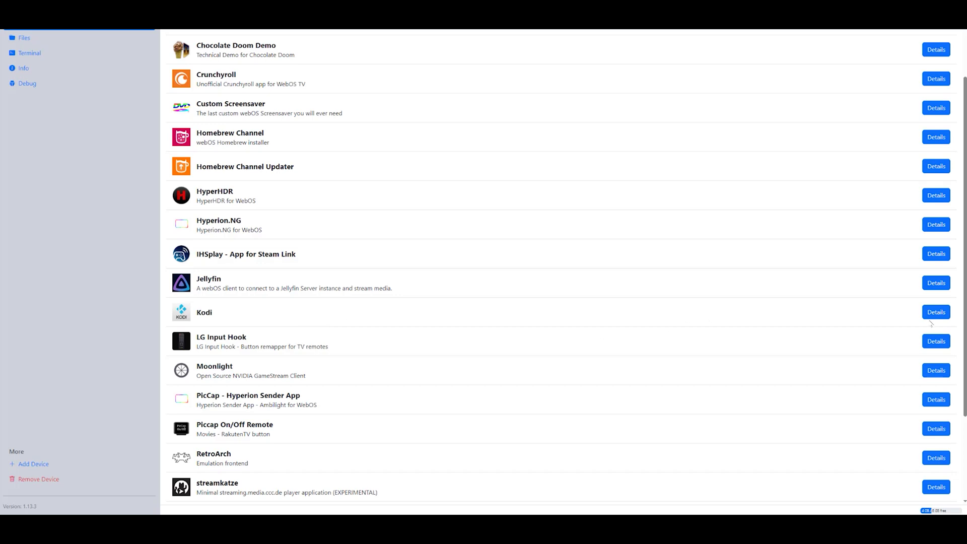
Install Kodi on the TV from its details page
left_click(936, 311)
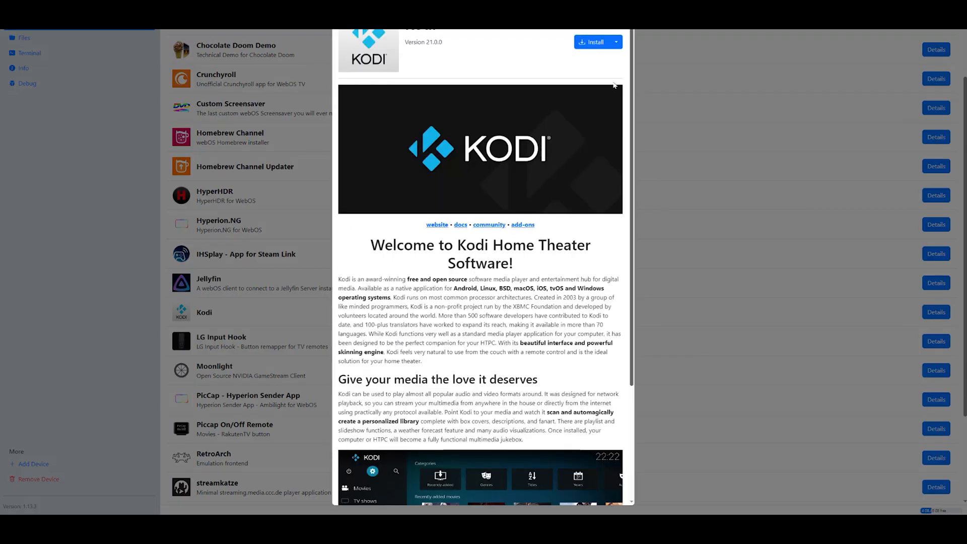
left_click(593, 41)
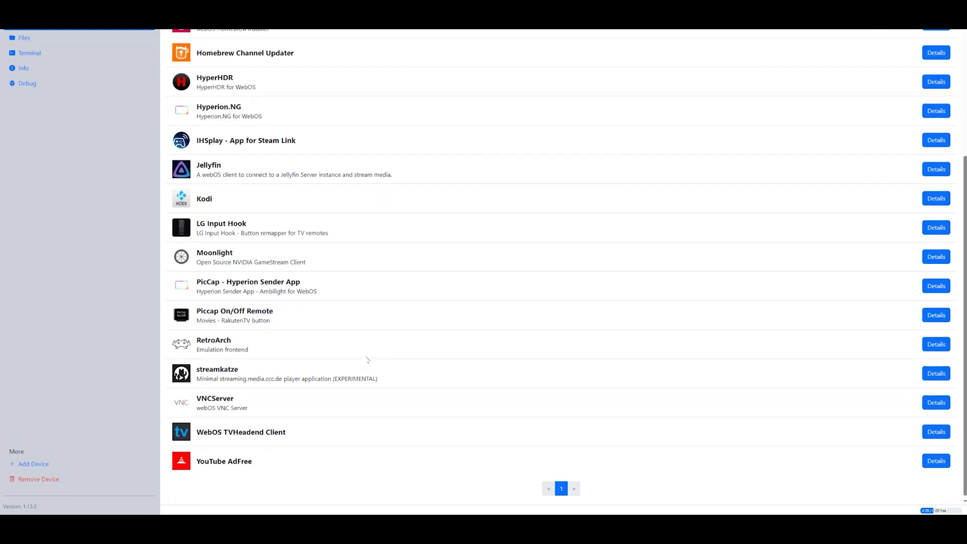
Install YouTube AdFree on the TV from its details page
scroll("down", 3)
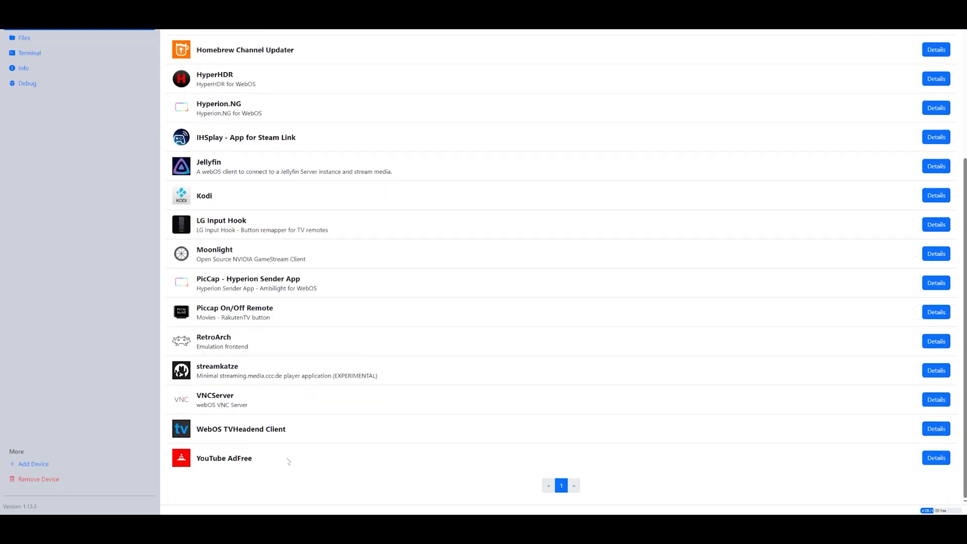
mouse_move(924, 443)
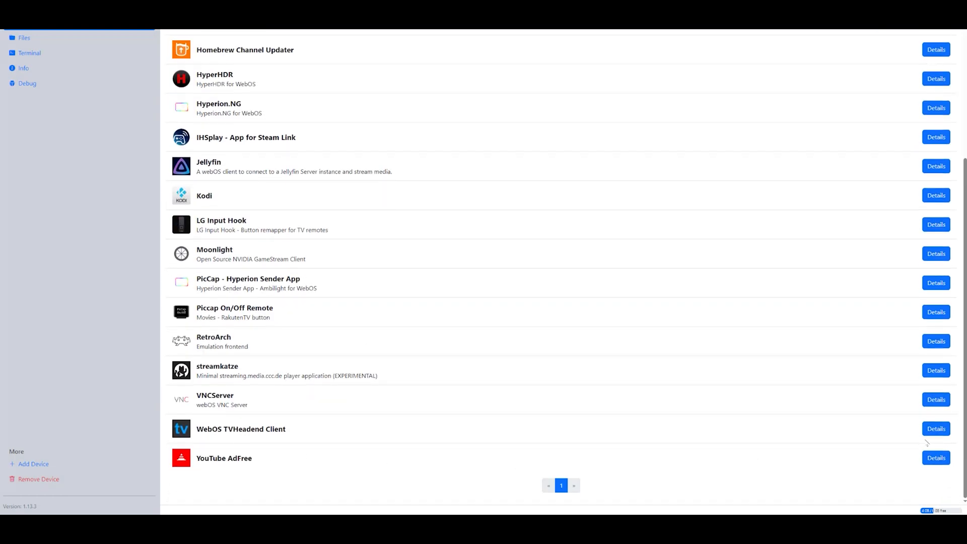
left_click(935, 457)
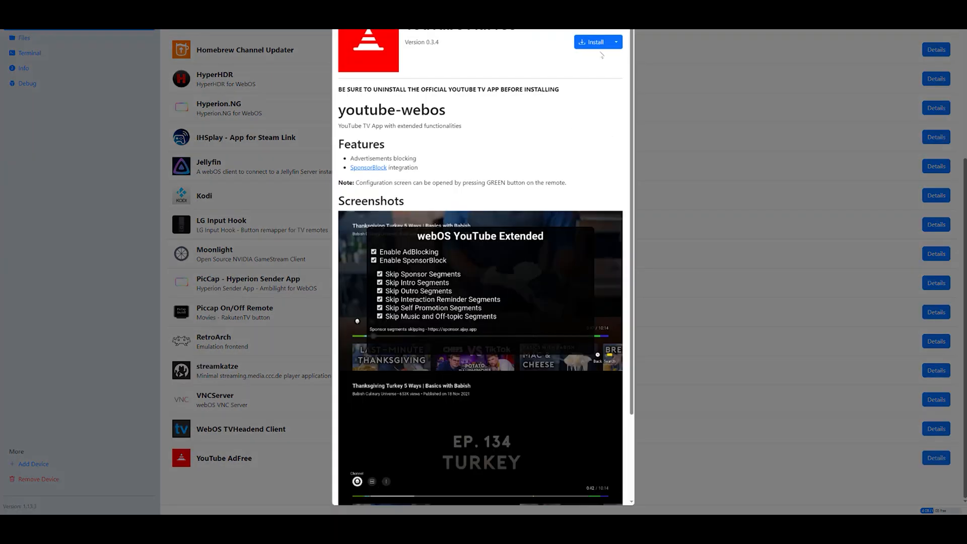
left_click(592, 41)
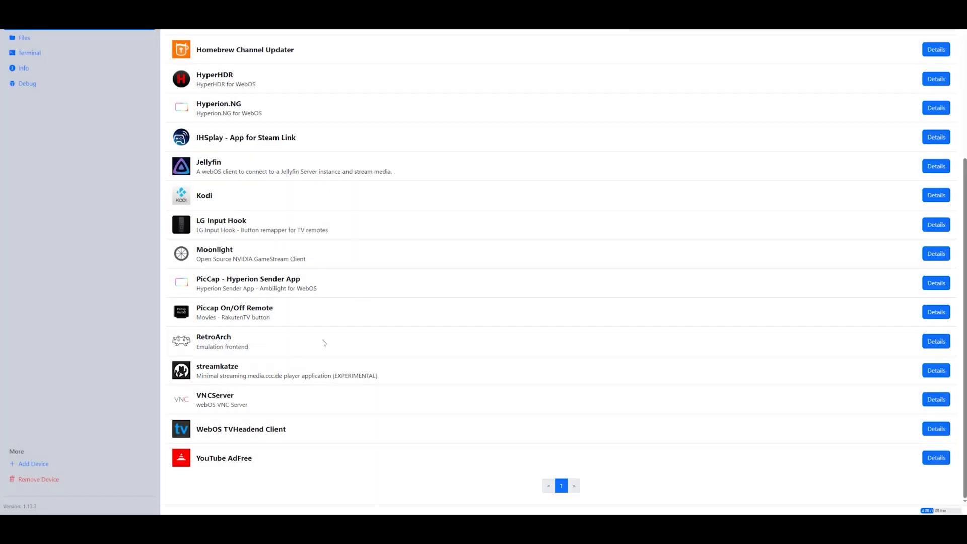
scroll("up", 3)
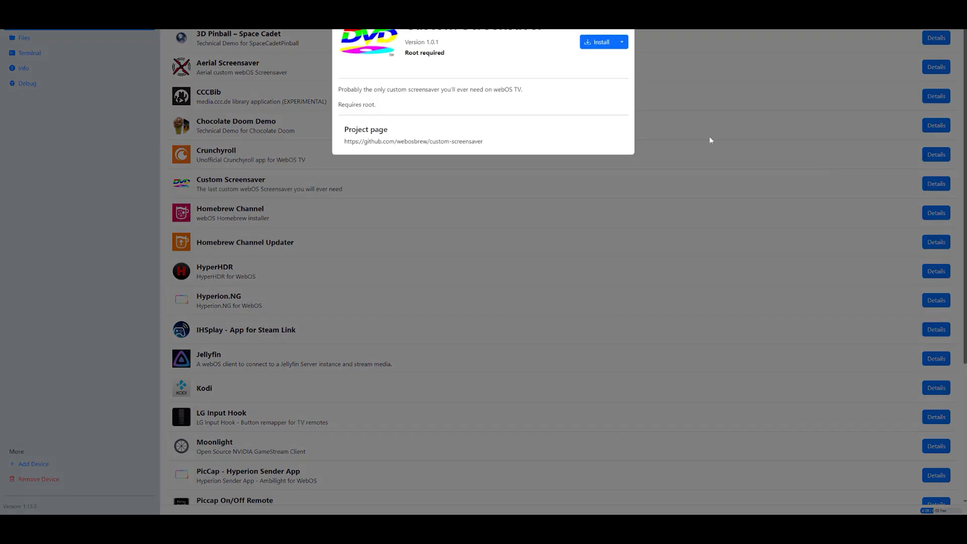
Install Custom Screensaver, choosing Install Anyway at the incompatibility warning
left_click(599, 42)
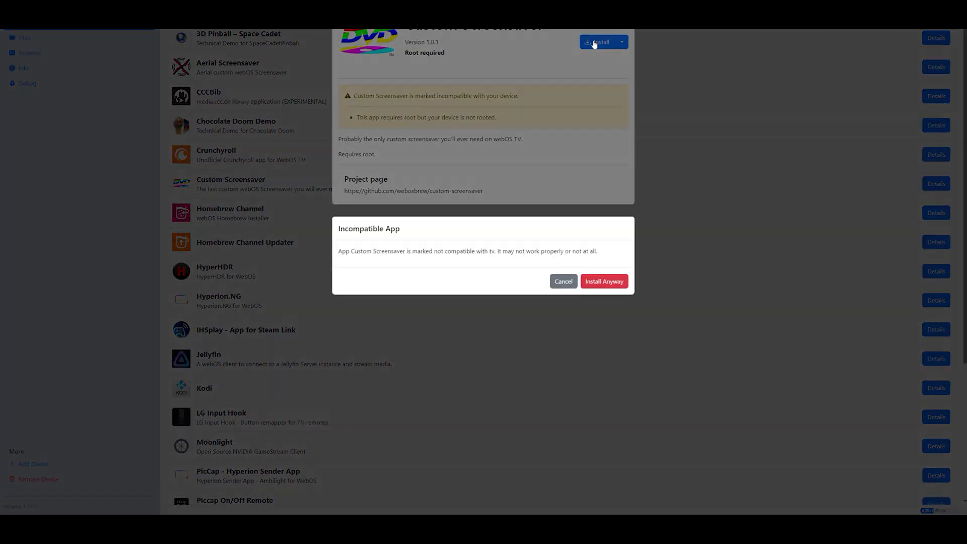
left_click(604, 281)
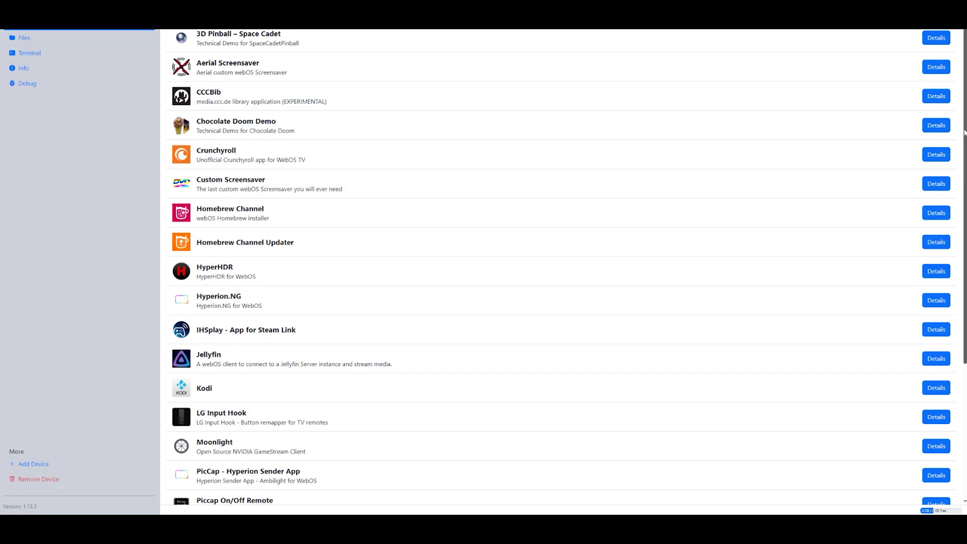
Install Chocolate Doom Demo on the TV from its details page
left_click(935, 124)
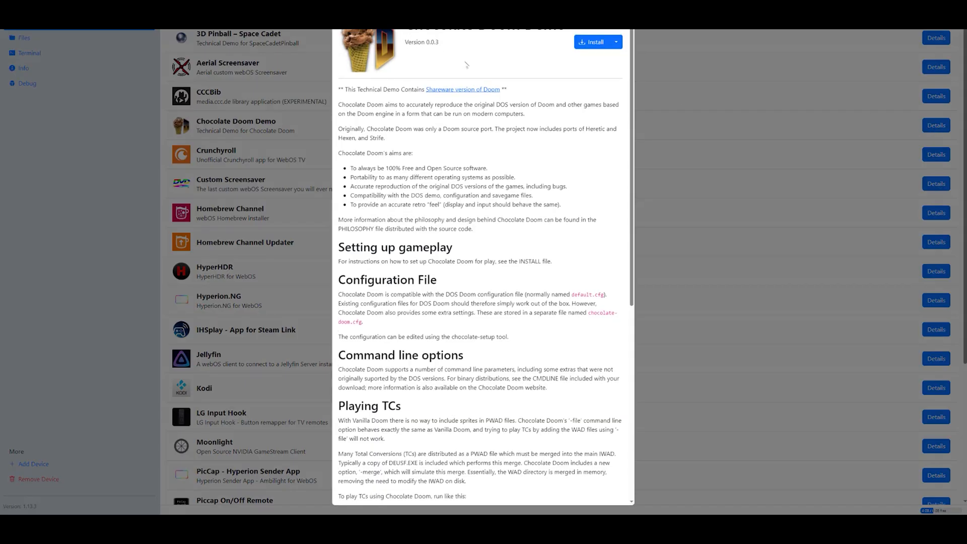
left_click(594, 42)
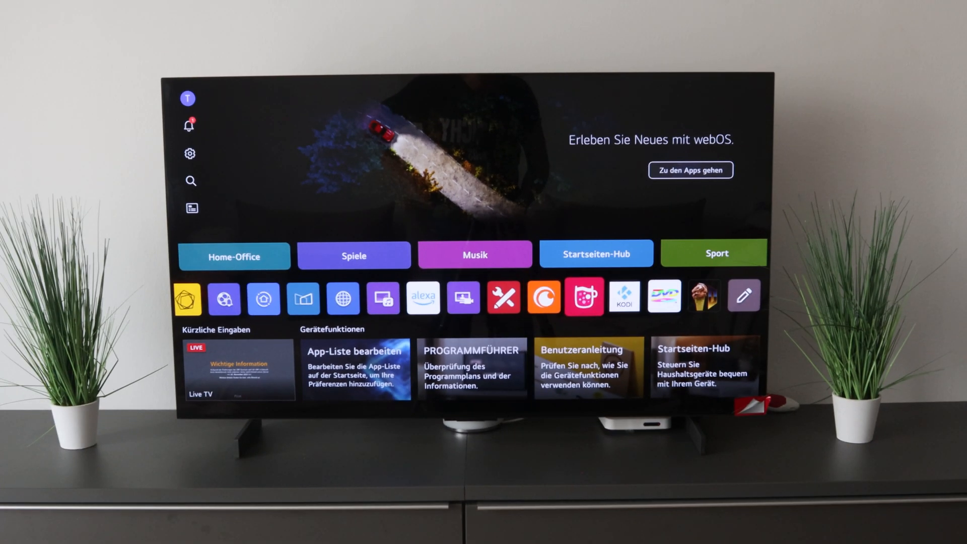
Launch Kodi from the TV home screen and answer the disabled ARGUS TV add-on prompt
left_click(625, 296)
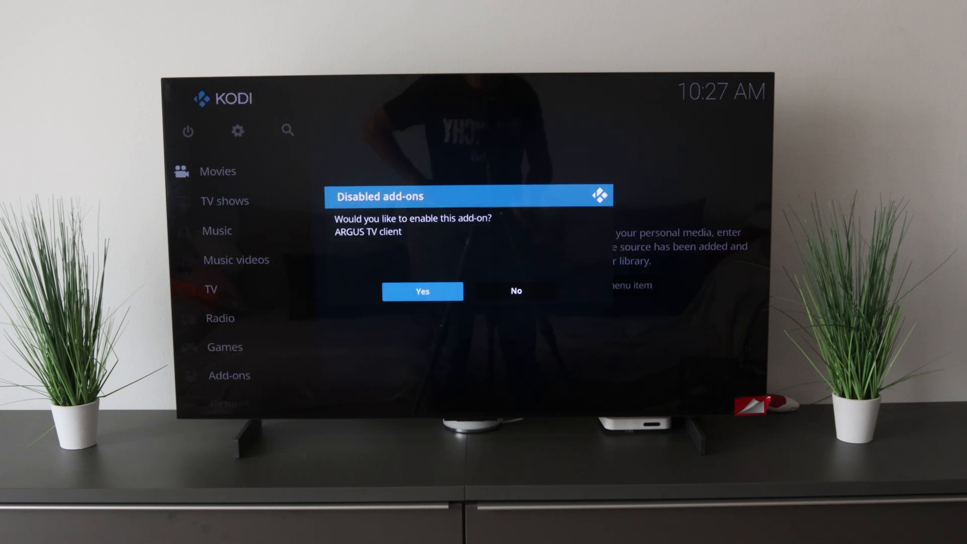
left_click(422, 291)
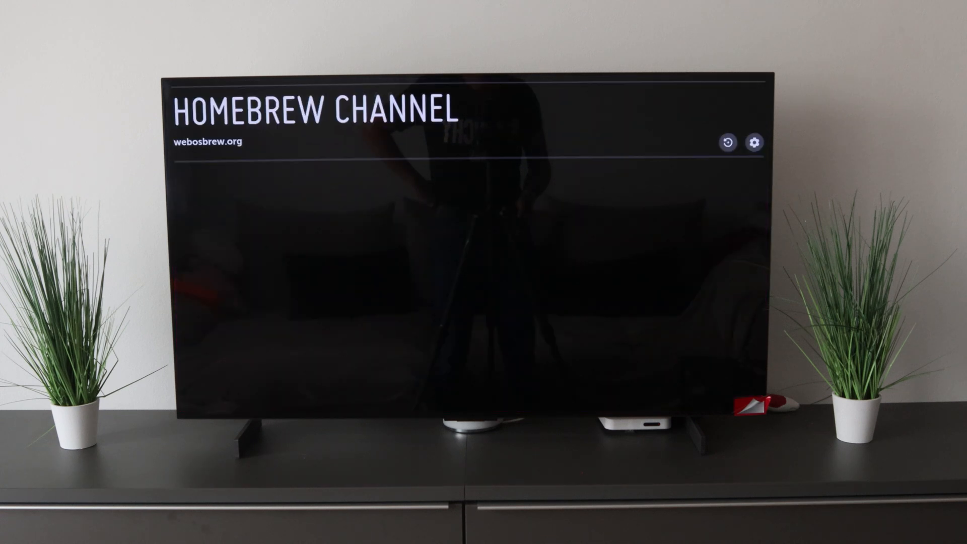
Refresh Homebrew Channel's installed app list, then bring up its quit confirmation
left_click(728, 142)
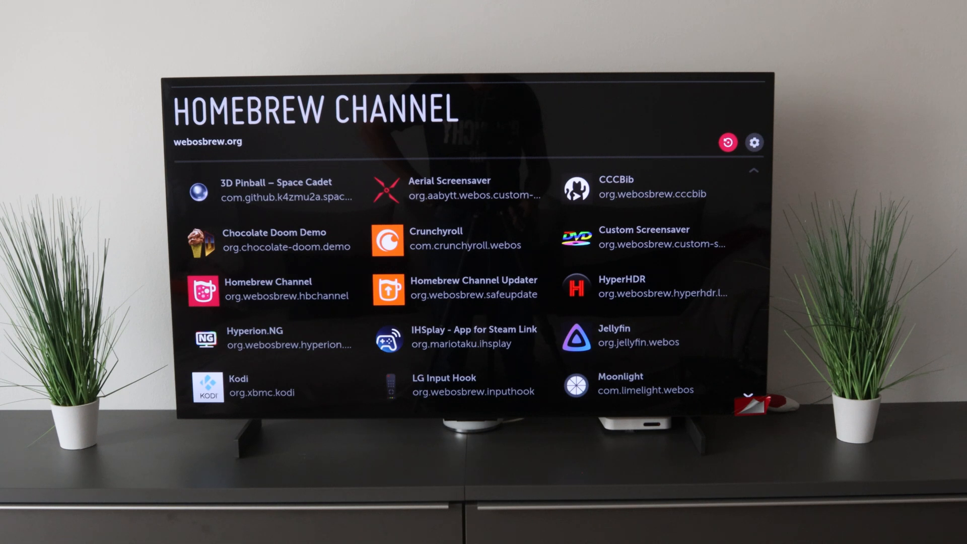
left_click(728, 142)
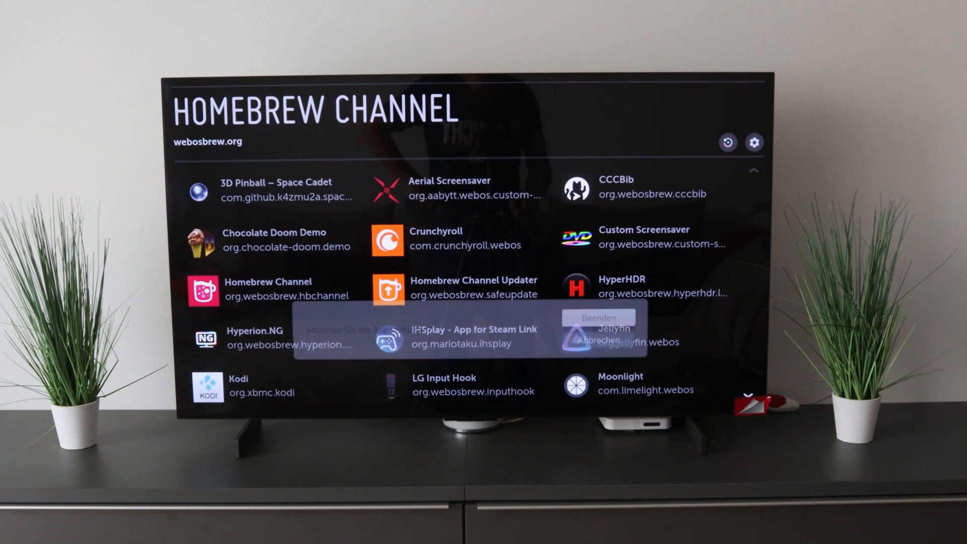